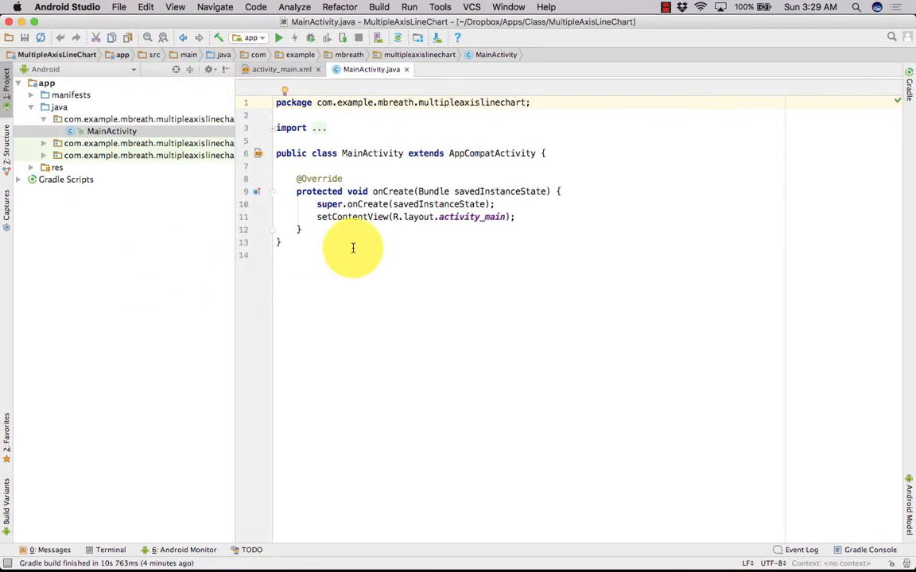
- Add the JitPack repository and MPAndroidChart v3.0.2 dependency to the app build.gradle and sync Gradle
{"action": "left_click", "coordinate": [67, 178]}
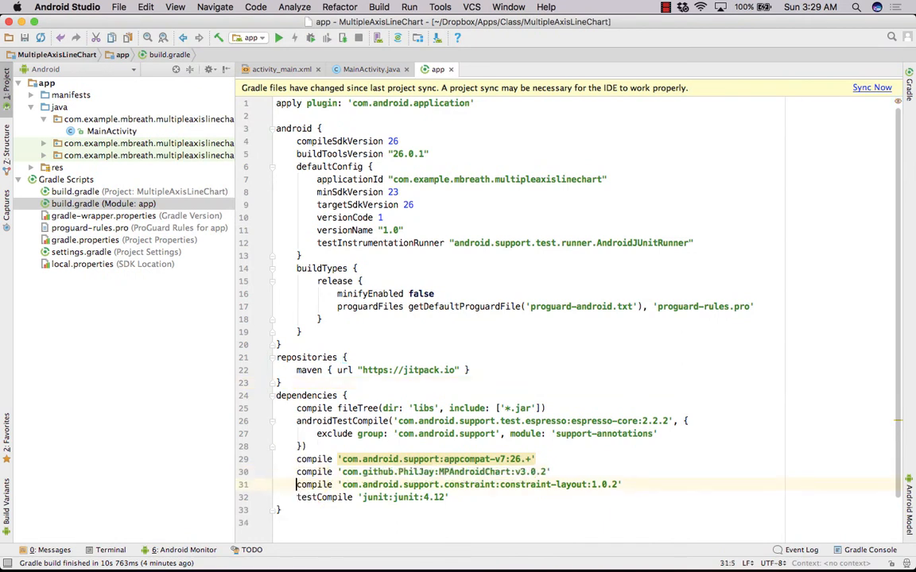
{"action": "left_click", "coordinate": [871, 88]}
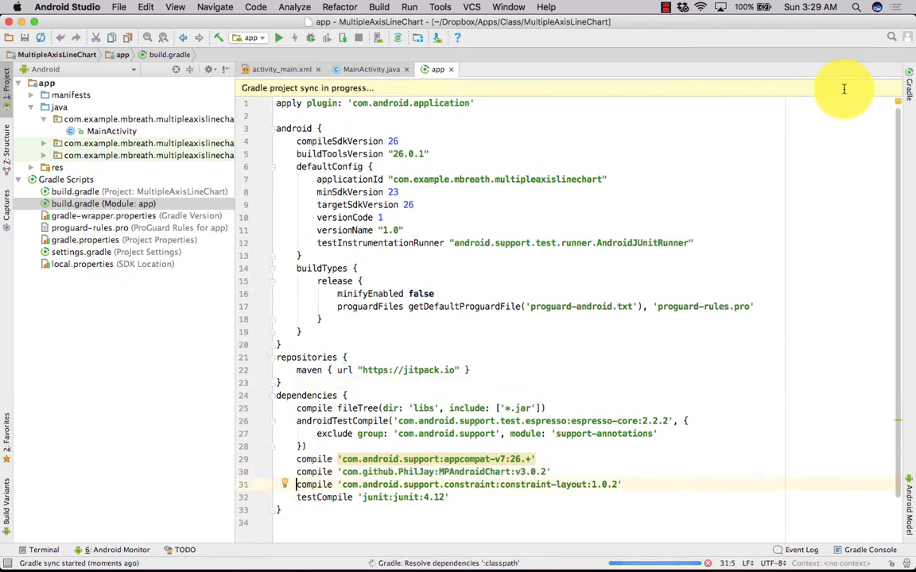
{"action": "left_click", "coordinate": [280, 70]}
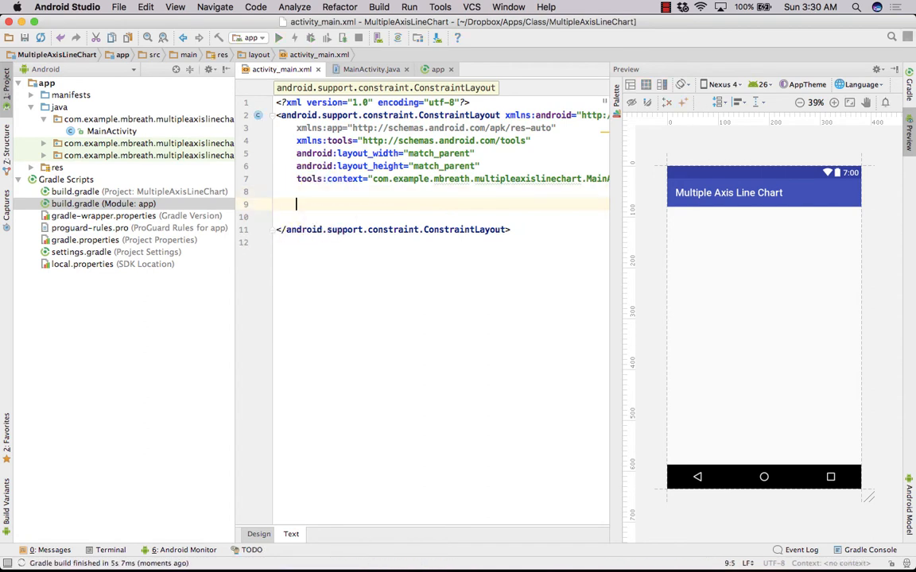
- Add a match_parent LineChart with id chart1 to activity_main.xml
{"action": "type", "text": "<"}
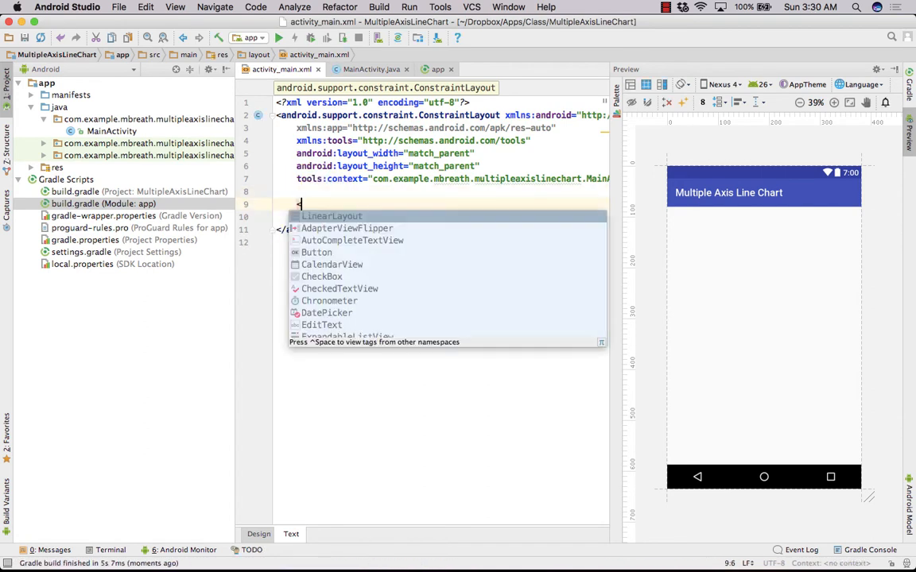
{"action": "type", "text": "LineChart"}
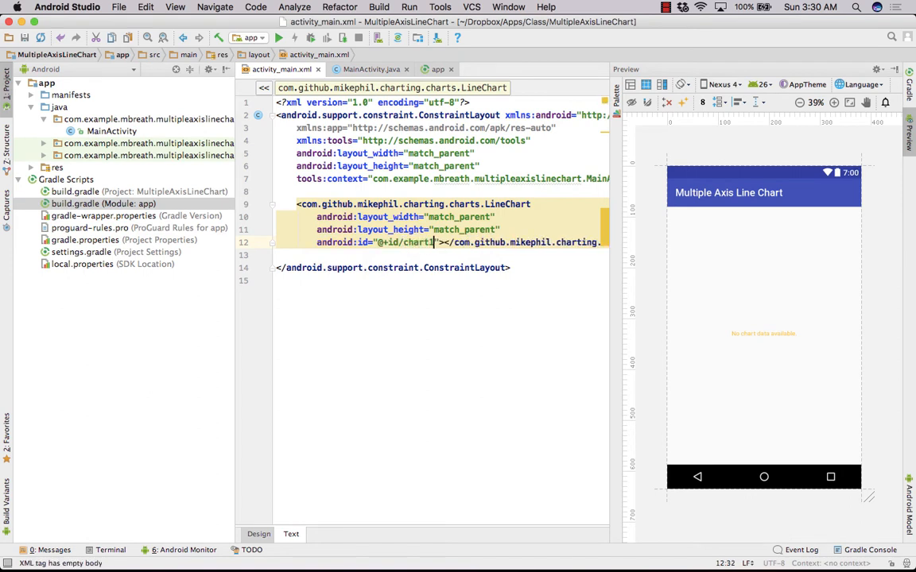
{"action": "left_click", "coordinate": [280, 70]}
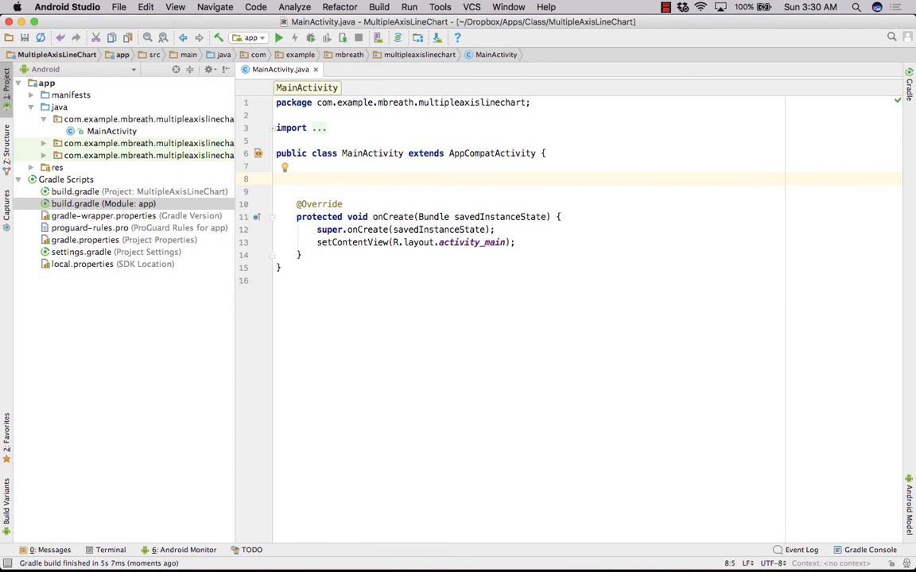
- Declare the field private LineChart mChart; in MainActivity
{"action": "type", "text": "private L"}
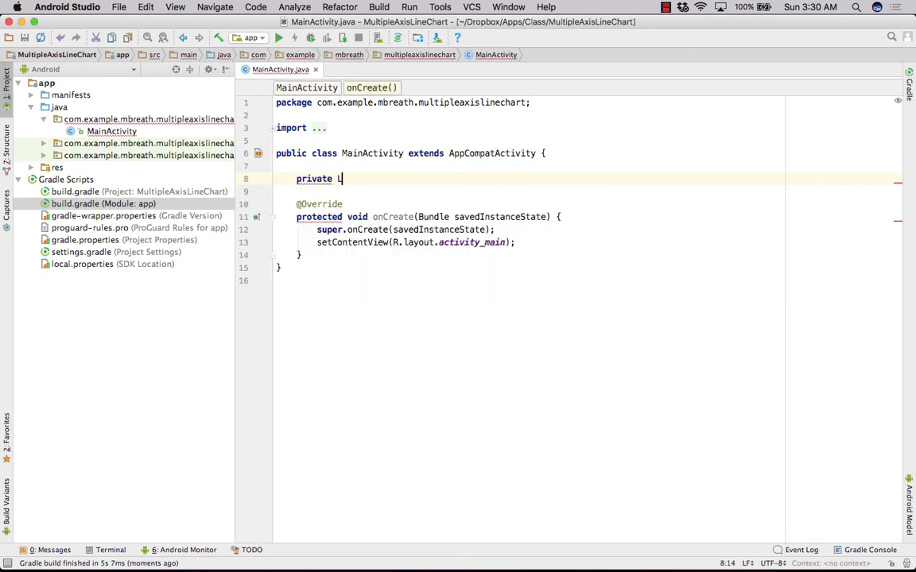
{"action": "type", "text": "LineChart m"}
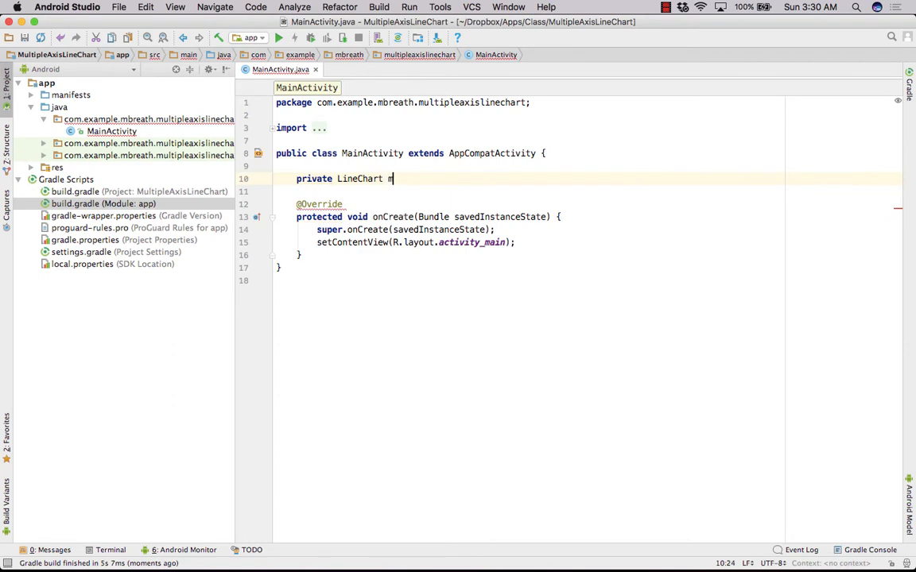
{"action": "type", "text": "Chart;"}
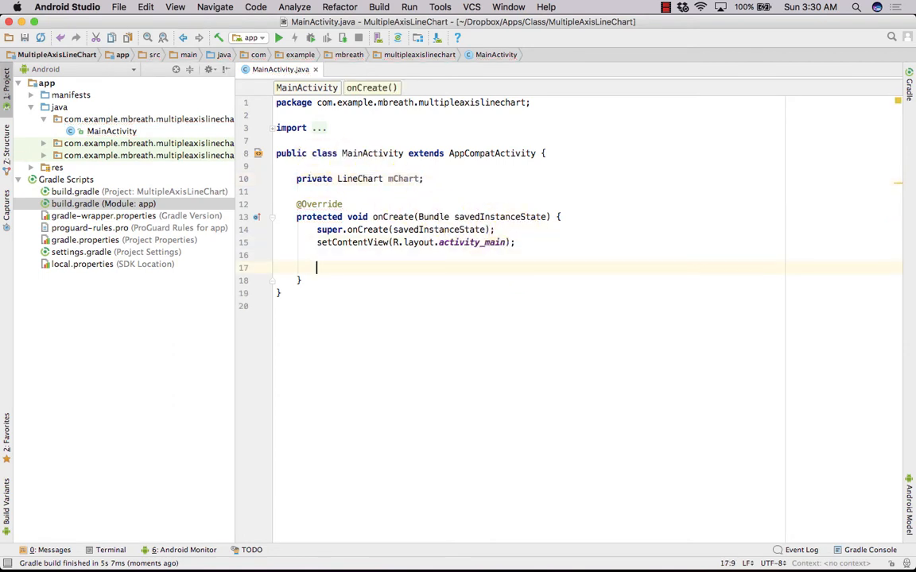
- Bind mChart to the chart1 view with (LineChart) findViewById(R.id.chart1) in onCreate
{"action": "type", "text": "mChart ="}
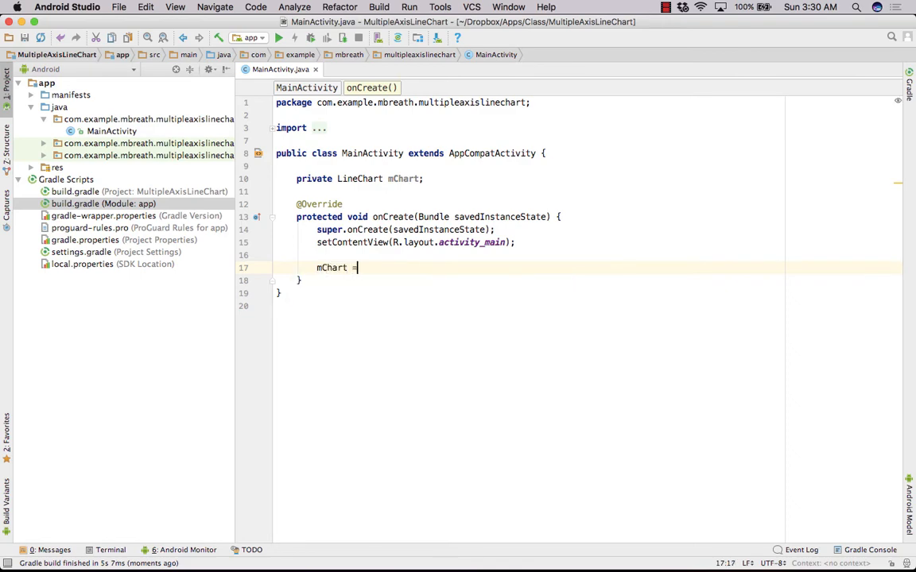
{"action": "type", "text": "(LineChart)"}
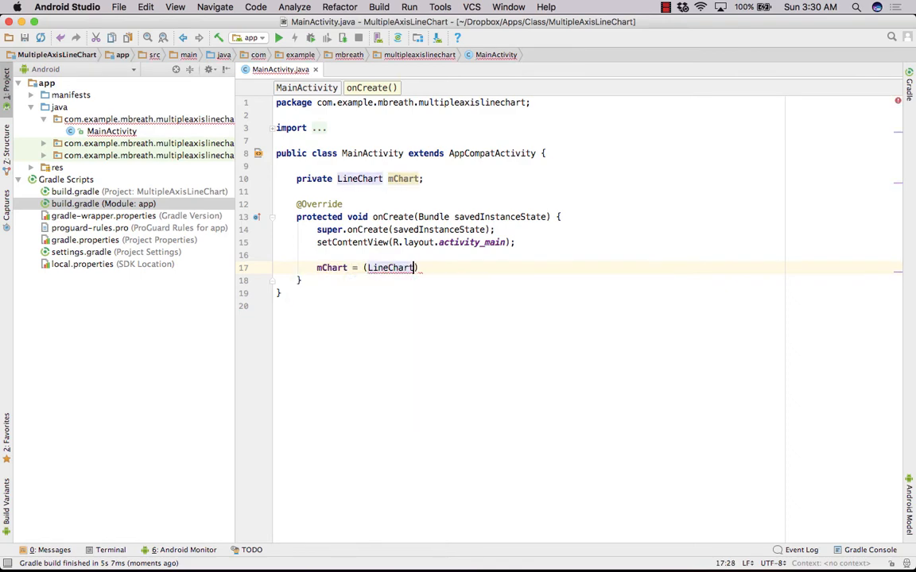
{"action": "type", "text": "findViewById()"}
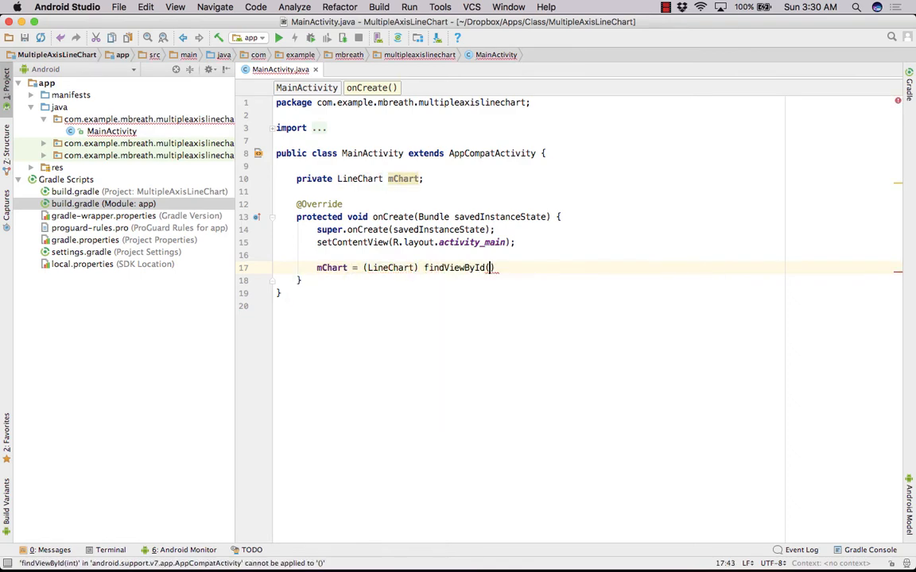
{"action": "type", "text": "R.id"}
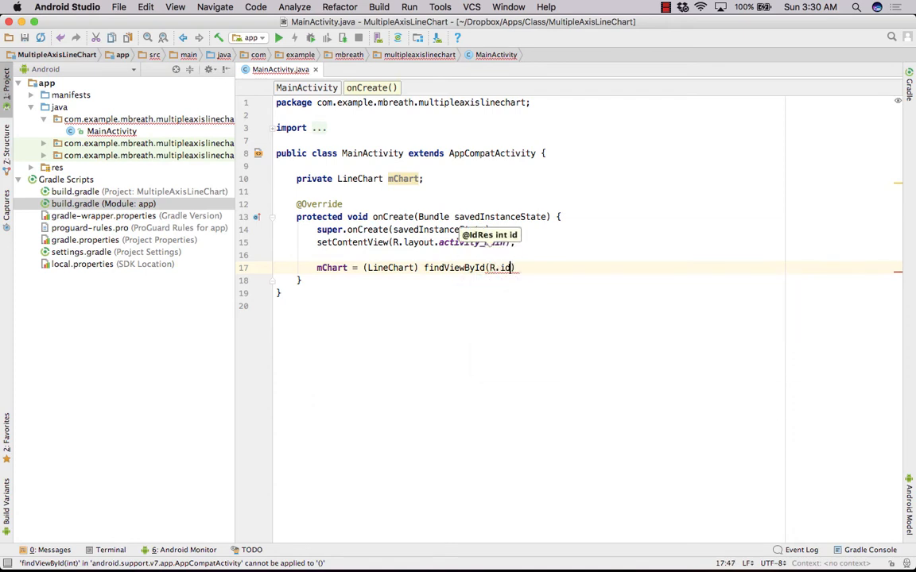
{"action": "type", "text": "chart1"}
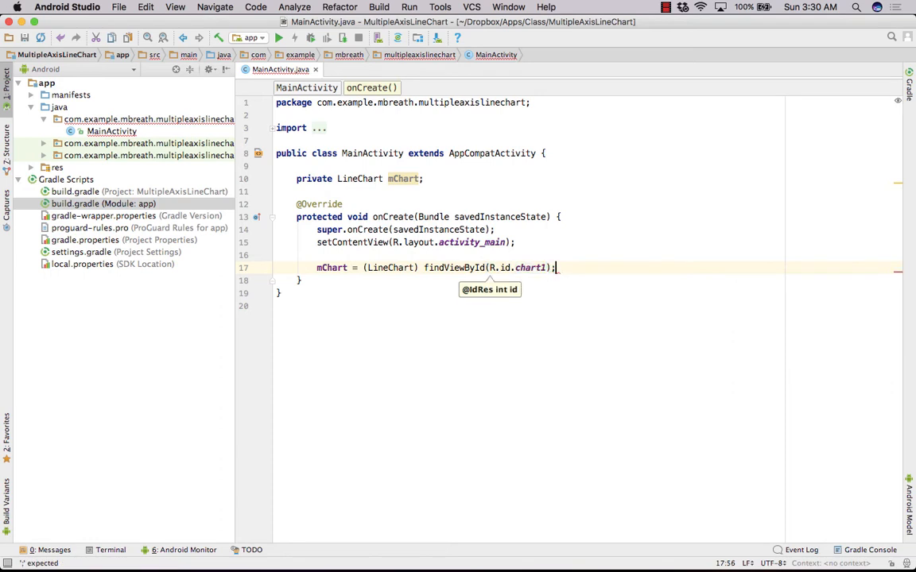
{"action": "key", "text": "enter"}
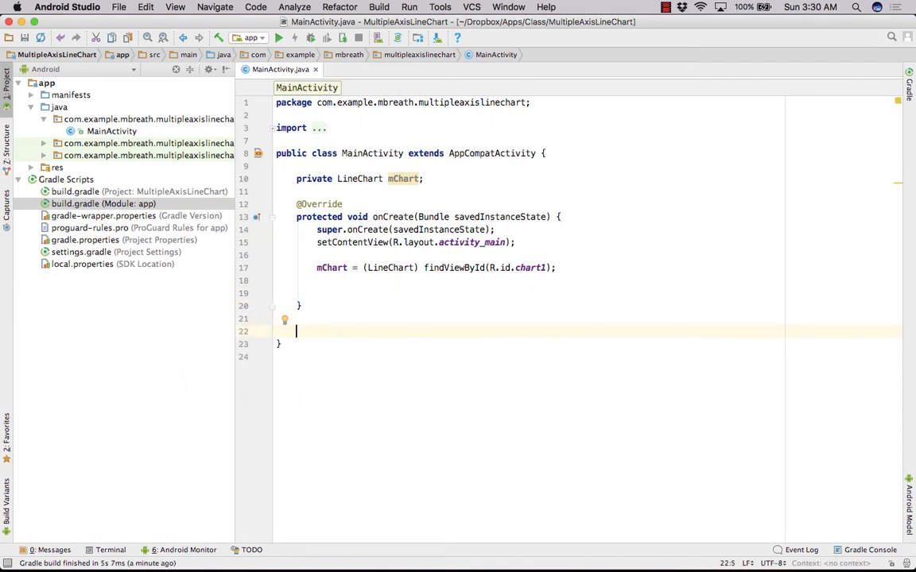
- Write the empty stub private void setData(int count, int range) below onCreate
{"action": "type", "text": "private"}
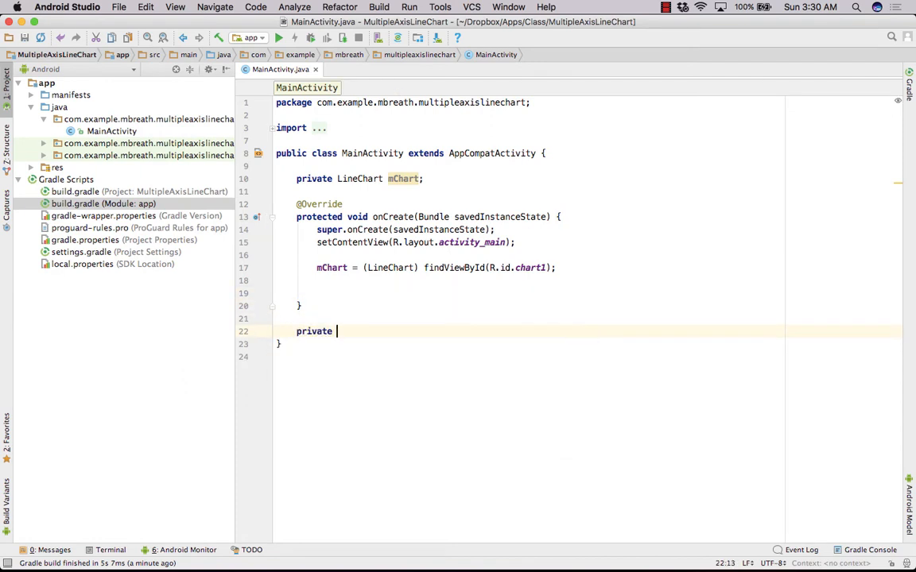
{"action": "type", "text": "void"}
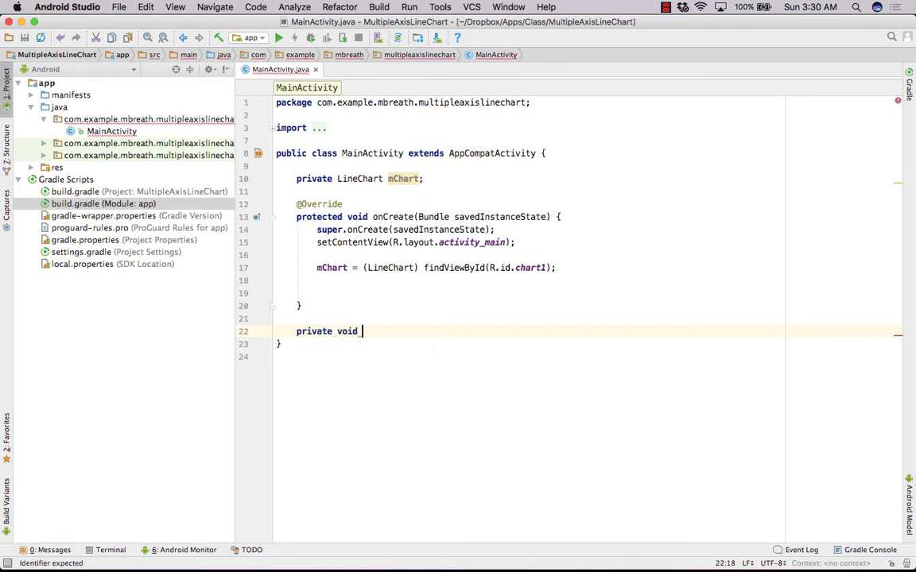
{"action": "type", "text": "setD"}
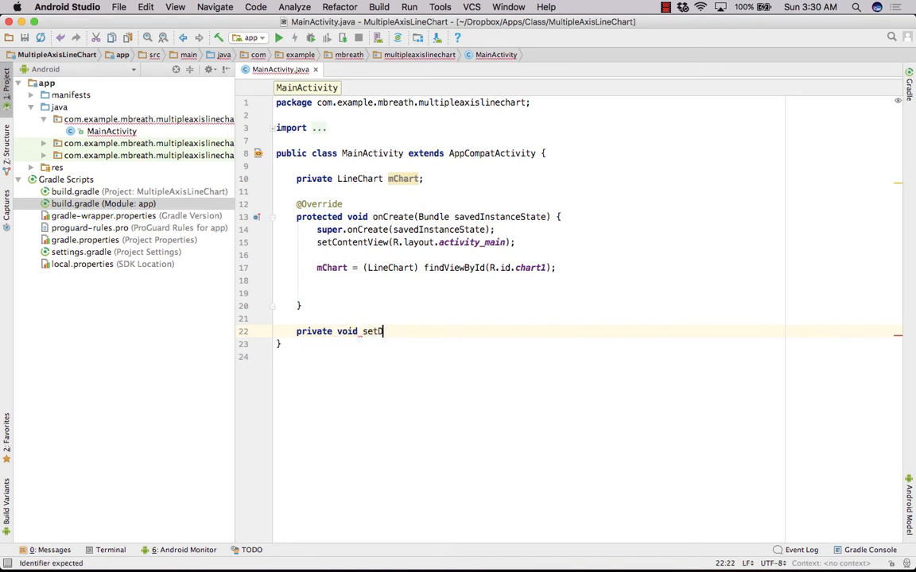
{"action": "type", "text": "ata()"}
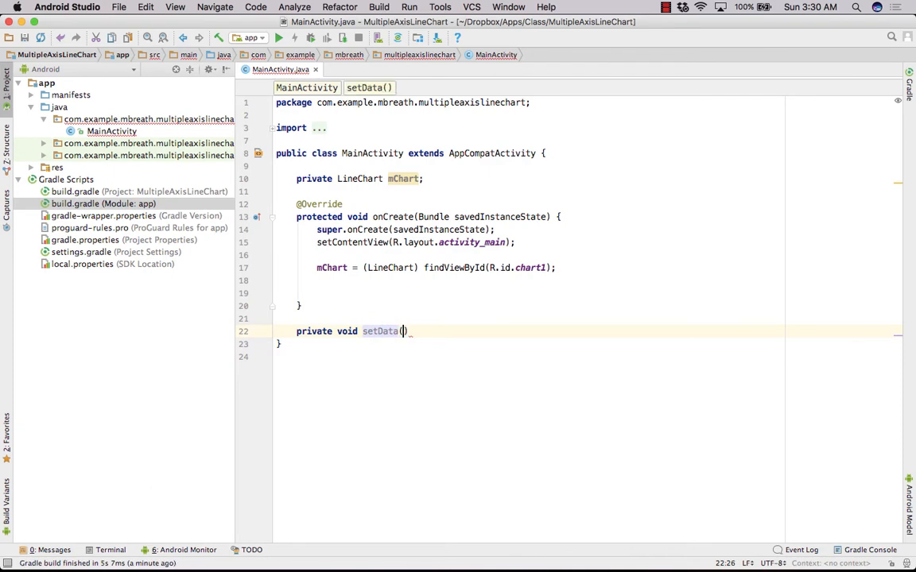
{"action": "type", "text": "int"}
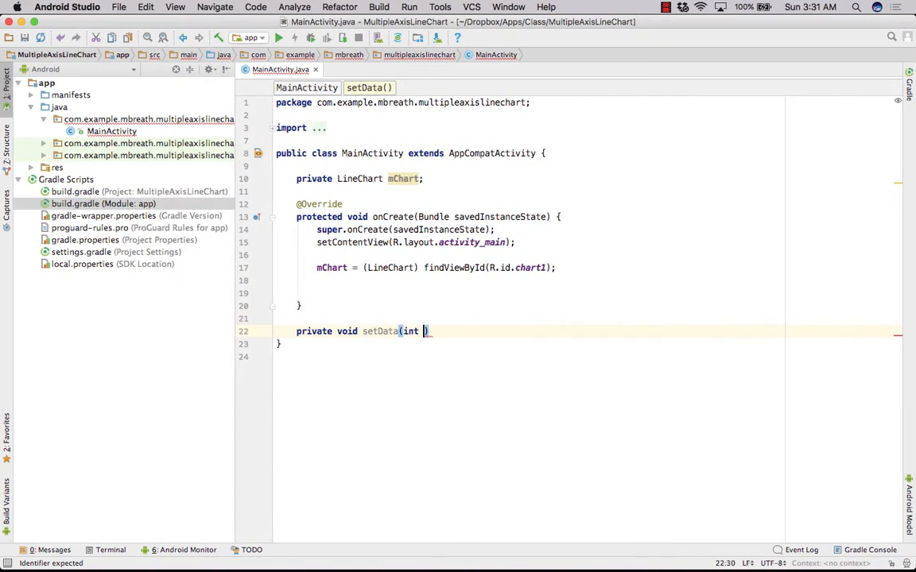
{"action": "type", "text": "count,"}
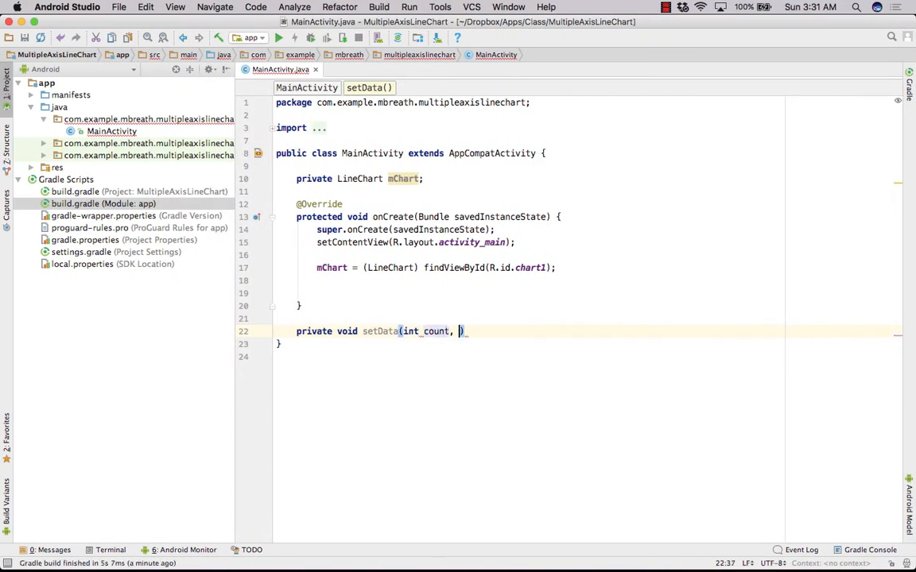
{"action": "type", "text": "int range"}
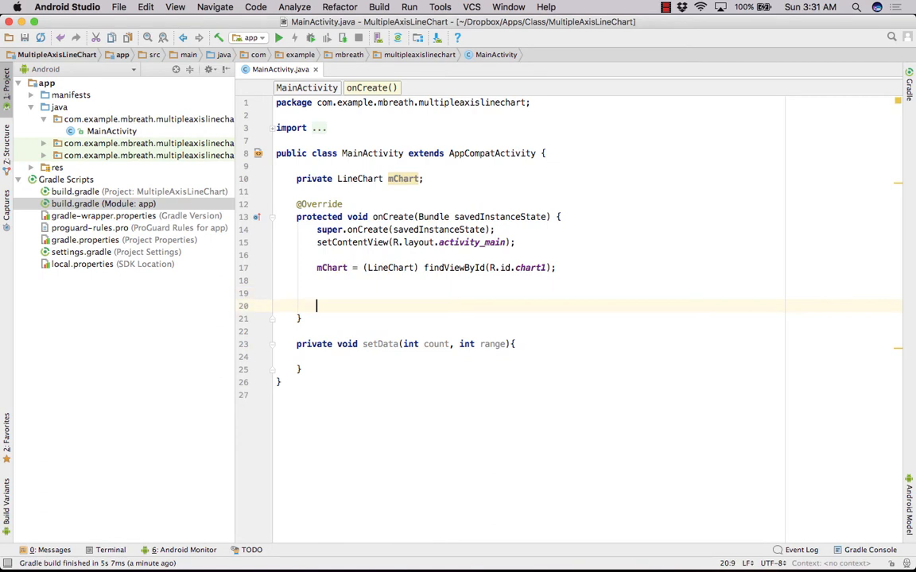
- Call setData(40, 60) in onCreate after the findViewById line
{"action": "key", "text": "enter"}
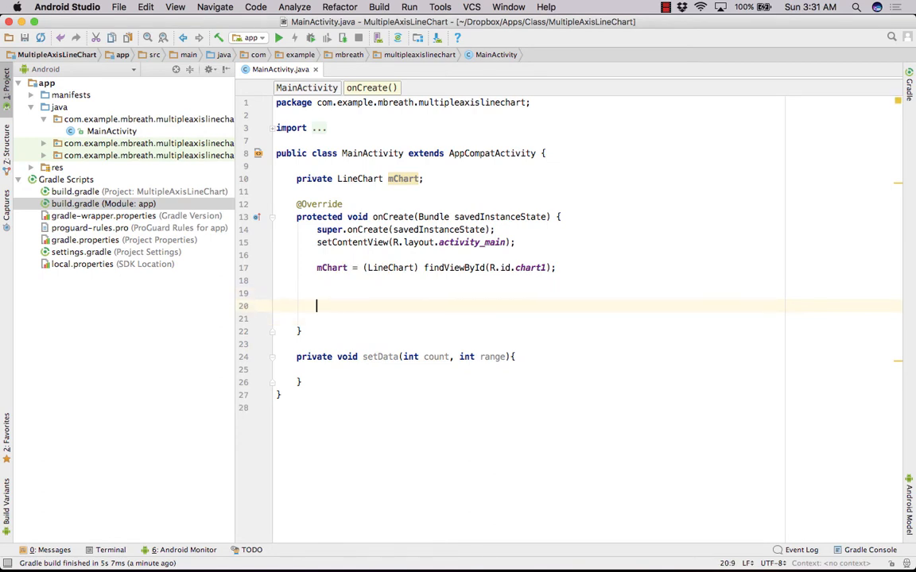
{"action": "type", "text": "setData();"}
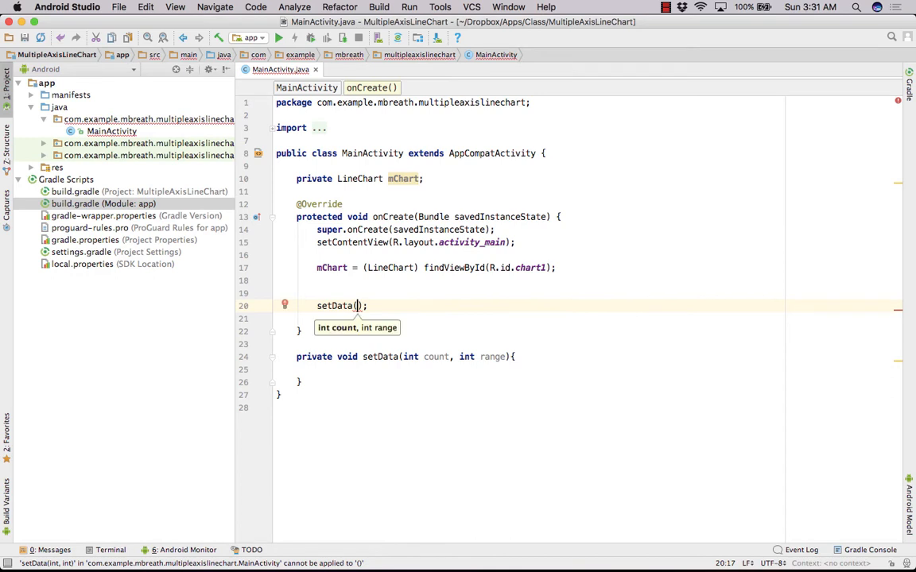
{"action": "type", "text": "40,"}
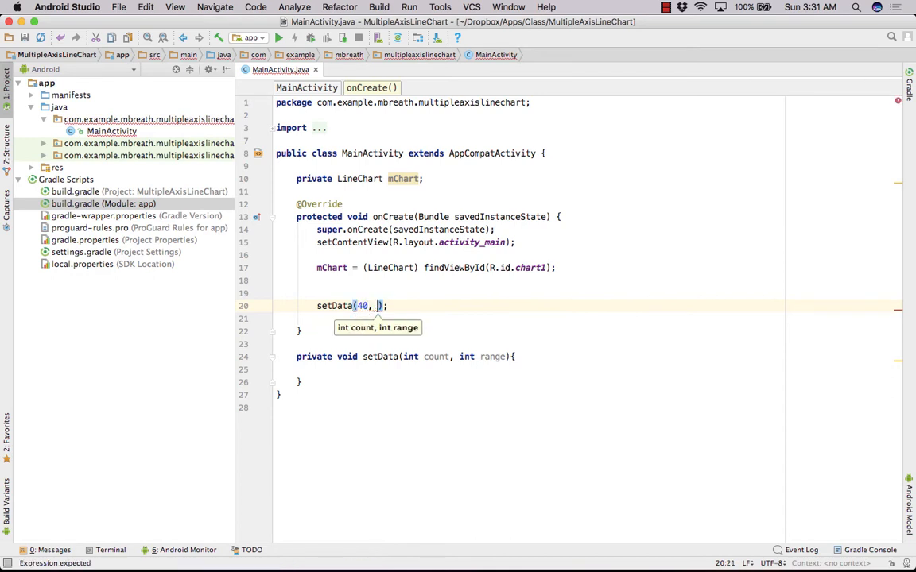
{"action": "type", "text": "60"}
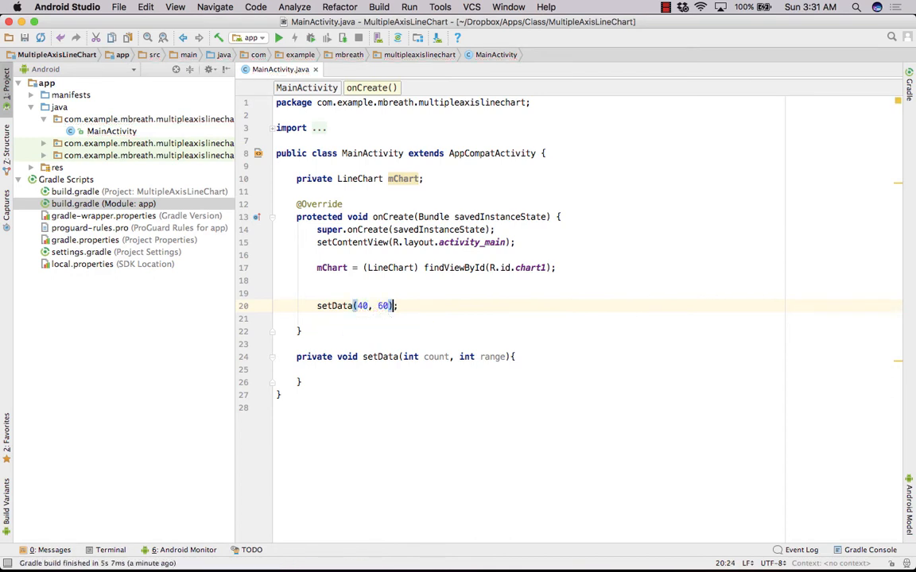
- Add mChart.animateX(1000) after the setData call
{"action": "left_click", "coordinate": [278, 39]}
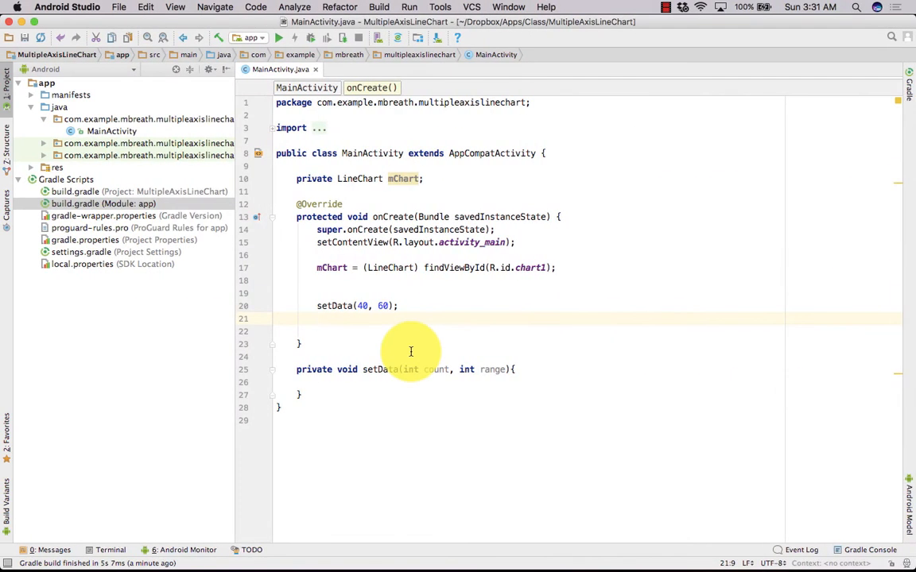
{"action": "type", "text": "mChart"}
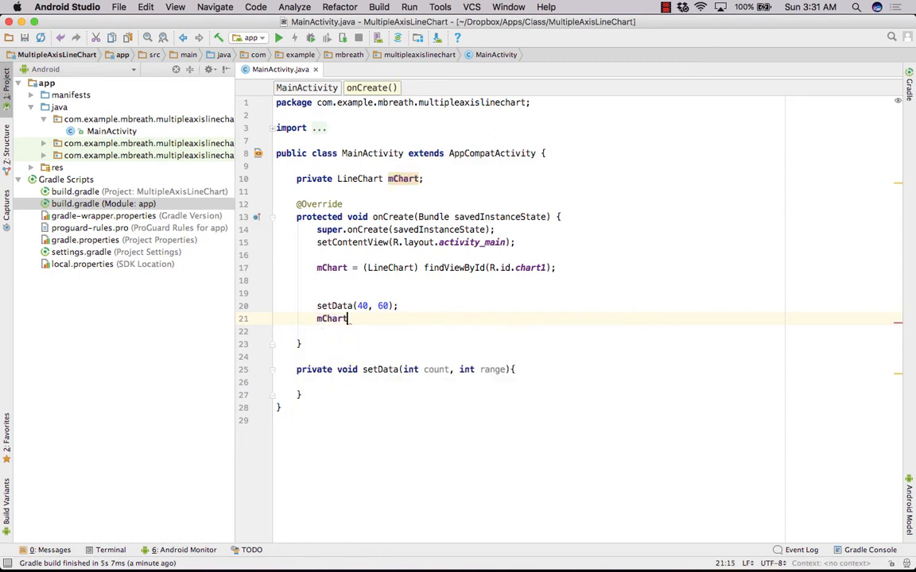
{"action": "type", "text": ".animateX();"}
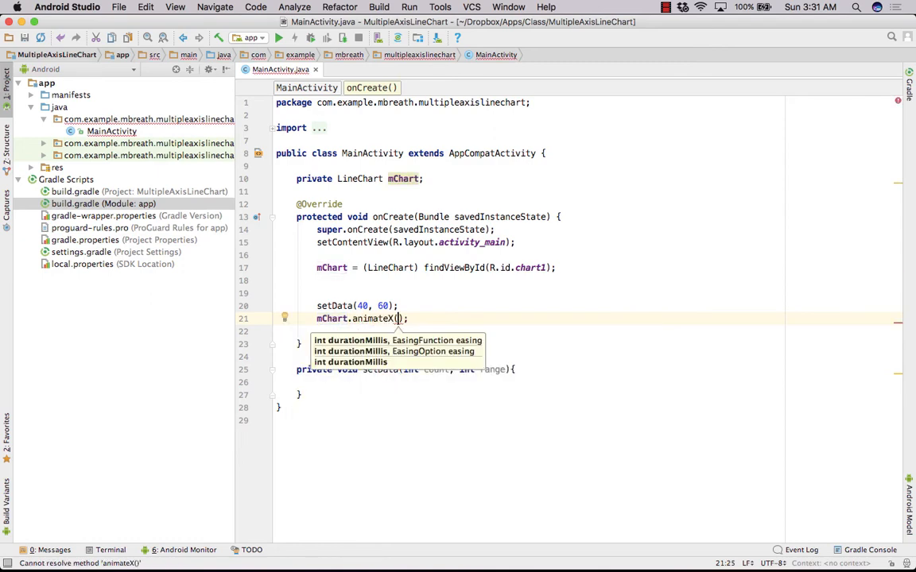
{"action": "type", "text": "1000"}
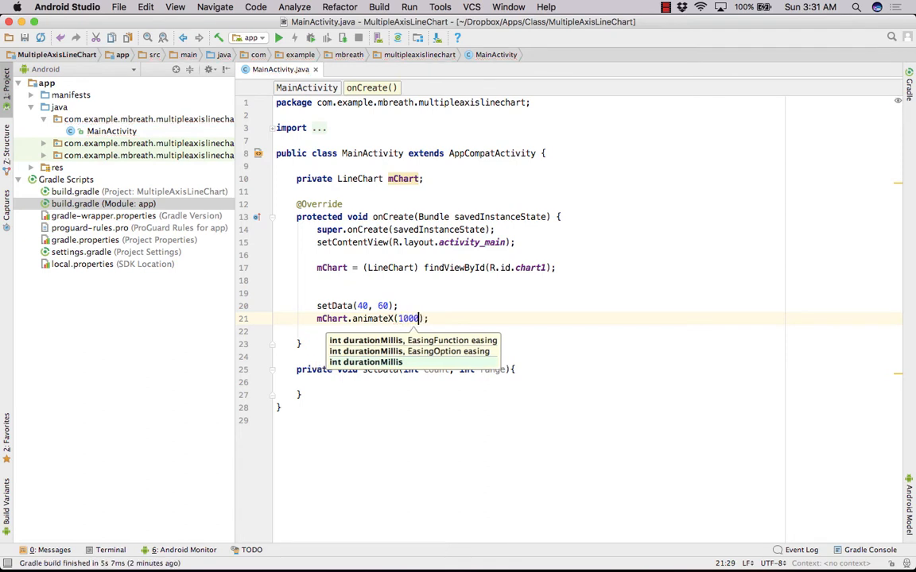
{"action": "left_click", "coordinate": [342, 374]}
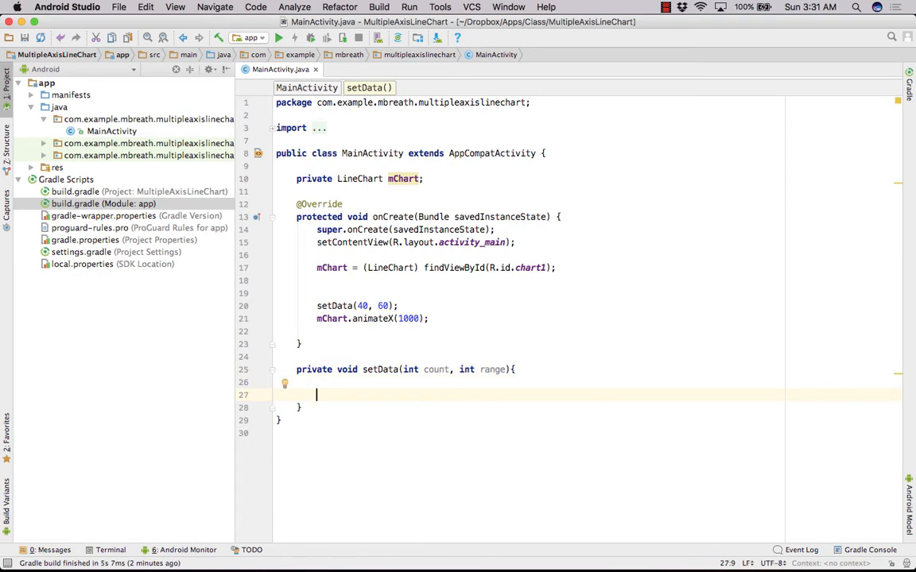
- Declare ArrayList<Entry> yVals1 = new ArrayList<>() at the start of setData and begin a for loop
{"action": "type", "text": "A"}
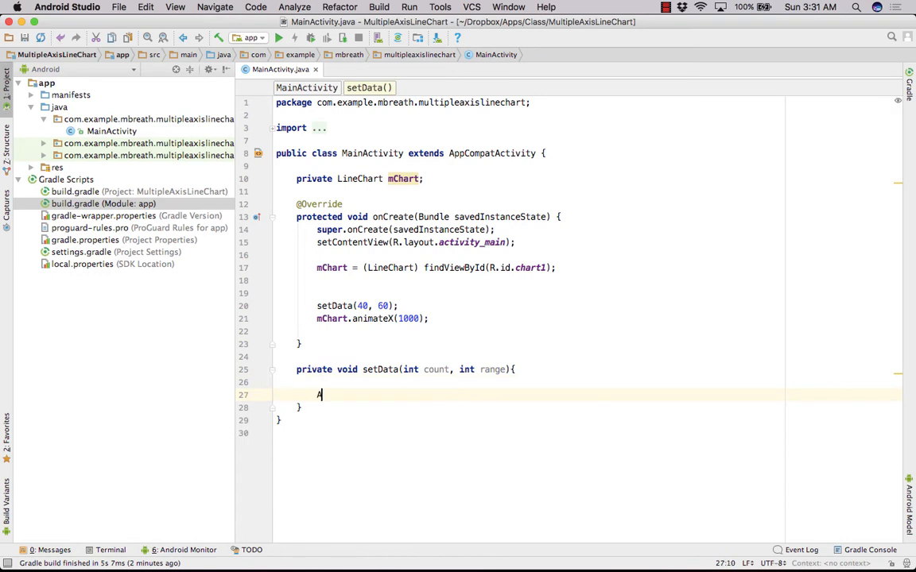
{"action": "type", "text": "rrayList"}
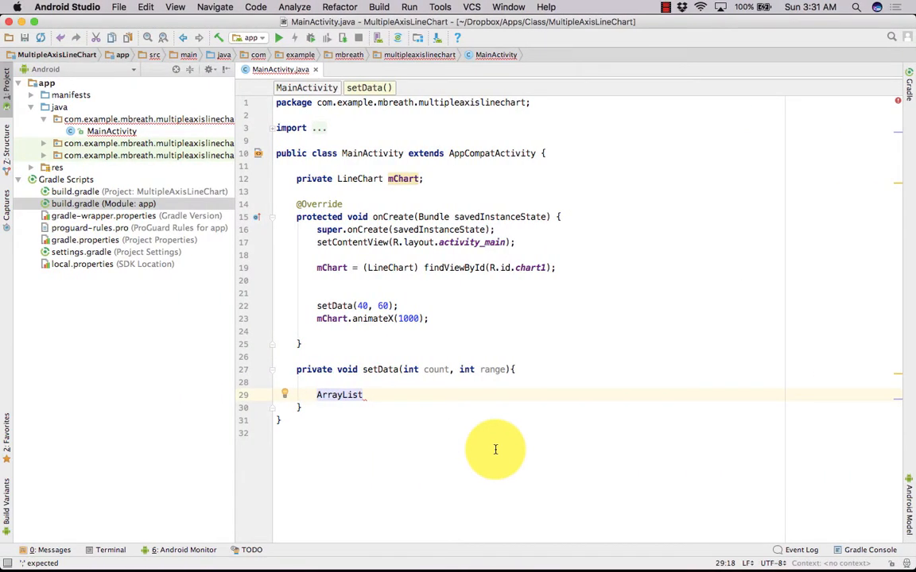
{"action": "type", "text": "<>"}
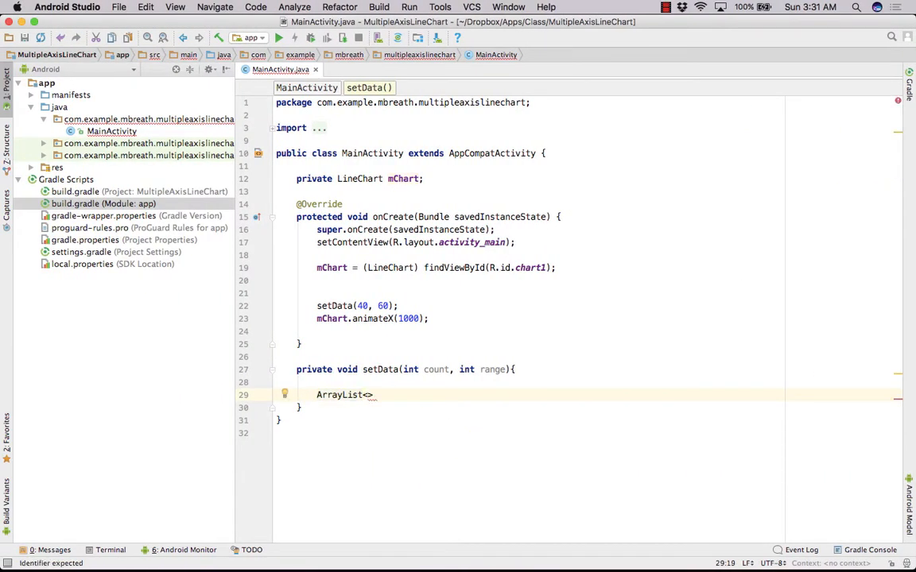
{"action": "type", "text": "<"}
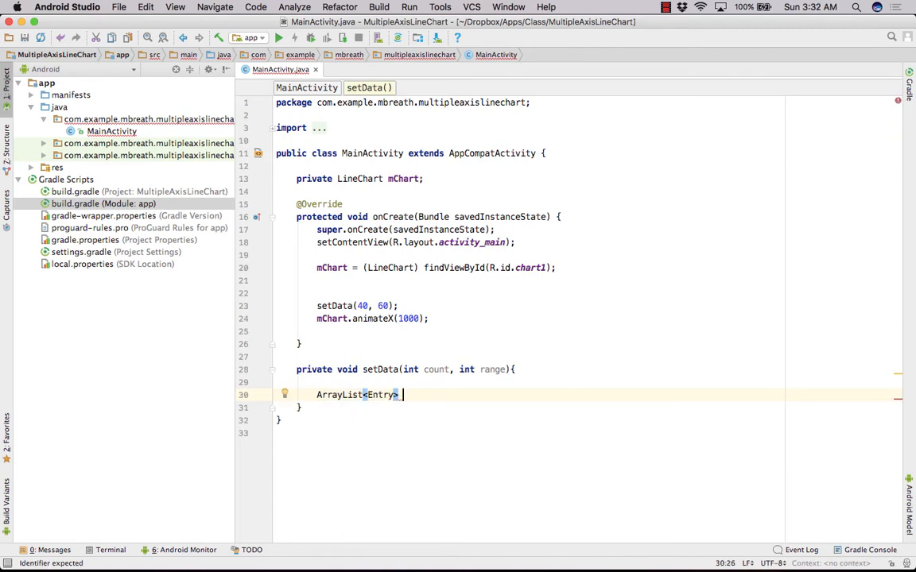
{"action": "type", "text": "y"}
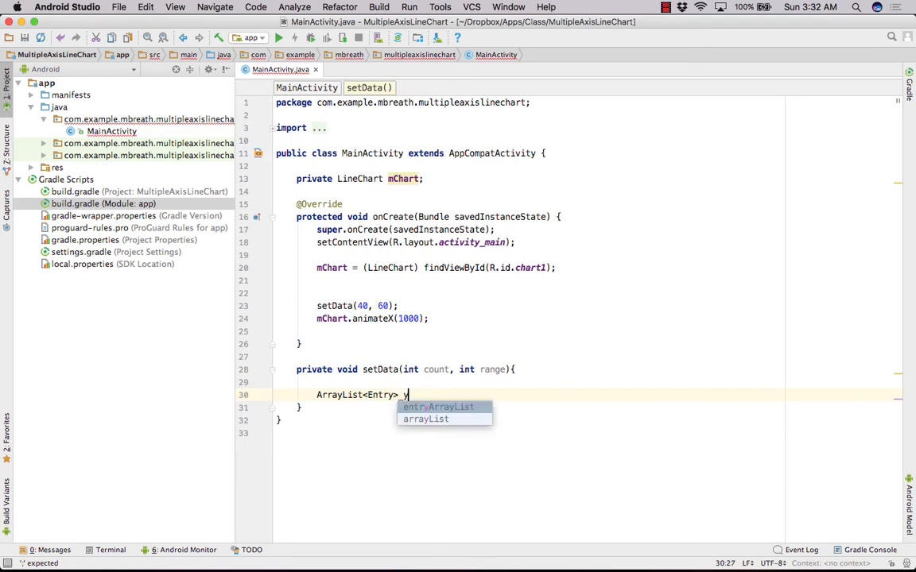
{"action": "type", "text": "Vals"}
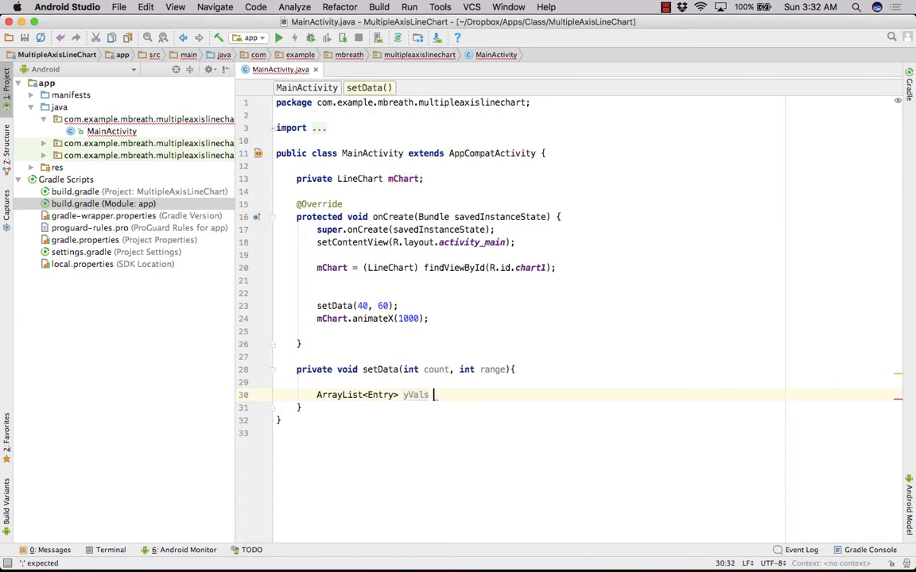
{"action": "type", "text": "1 ="}
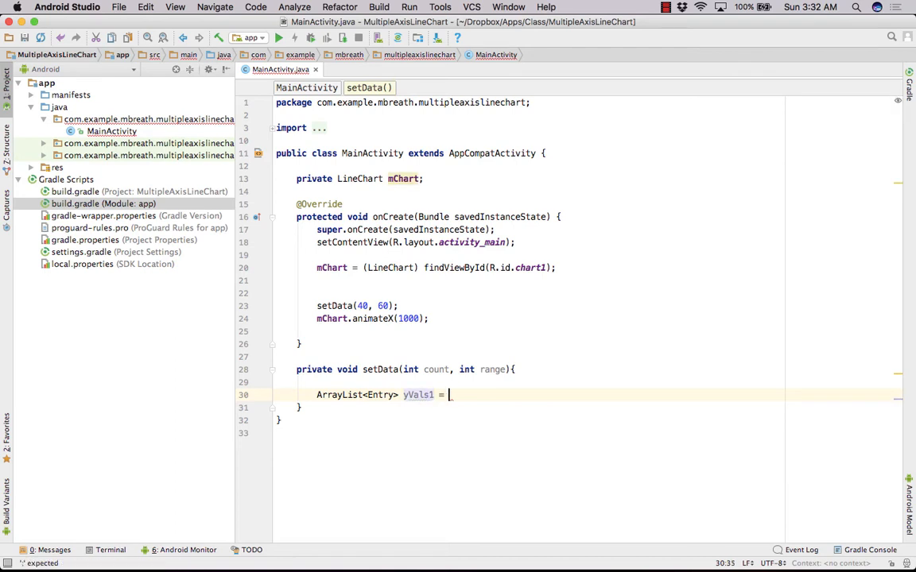
{"action": "type", "text": "new ArrayList<>()"}
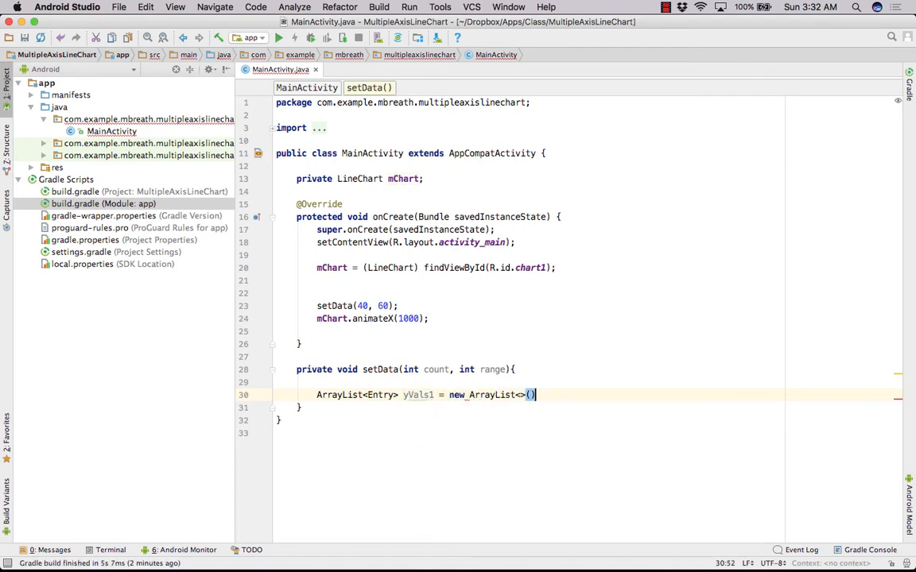
{"action": "type", "text": "for (int"}
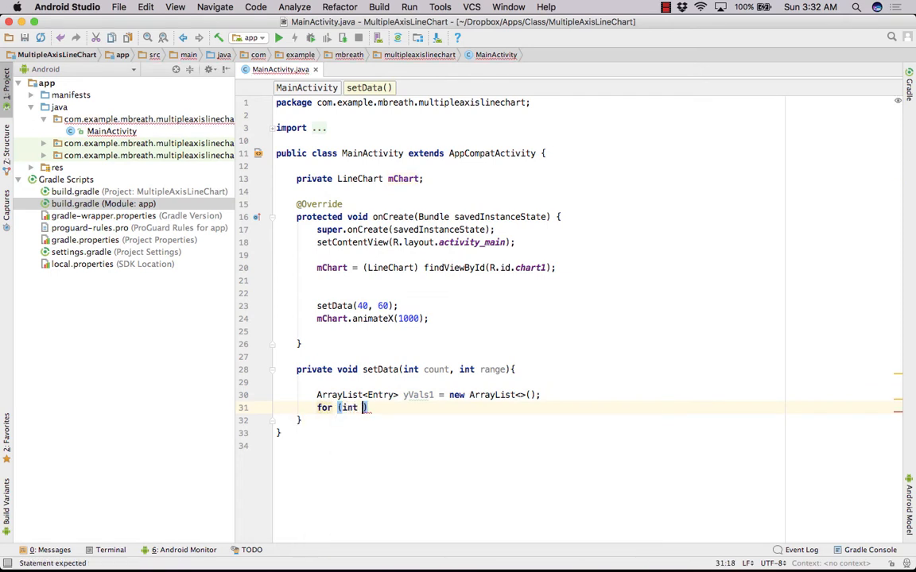
- Loop over count computing float val = (float)(Math.random()*range)+250
{"action": "type", "text": "i=0; i<count; i++"}
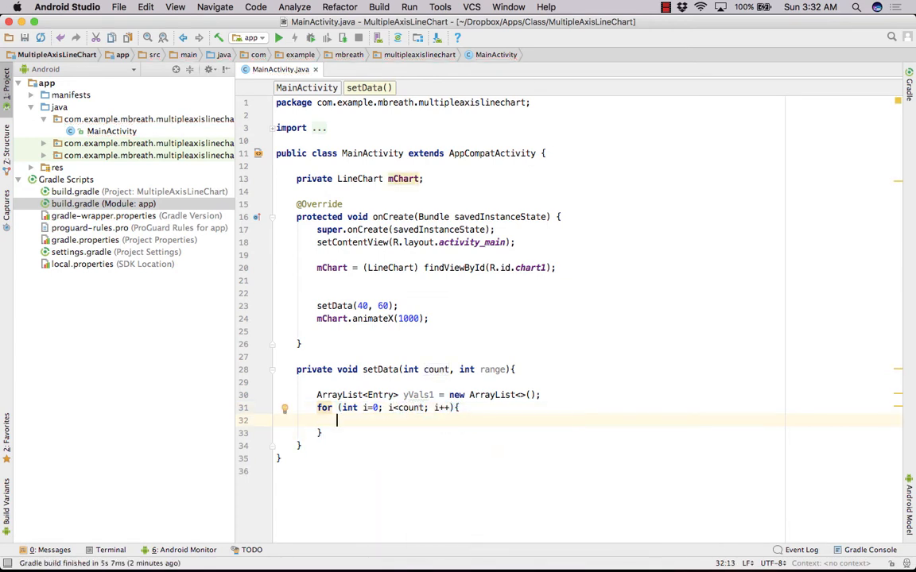
{"action": "type", "text": "float"}
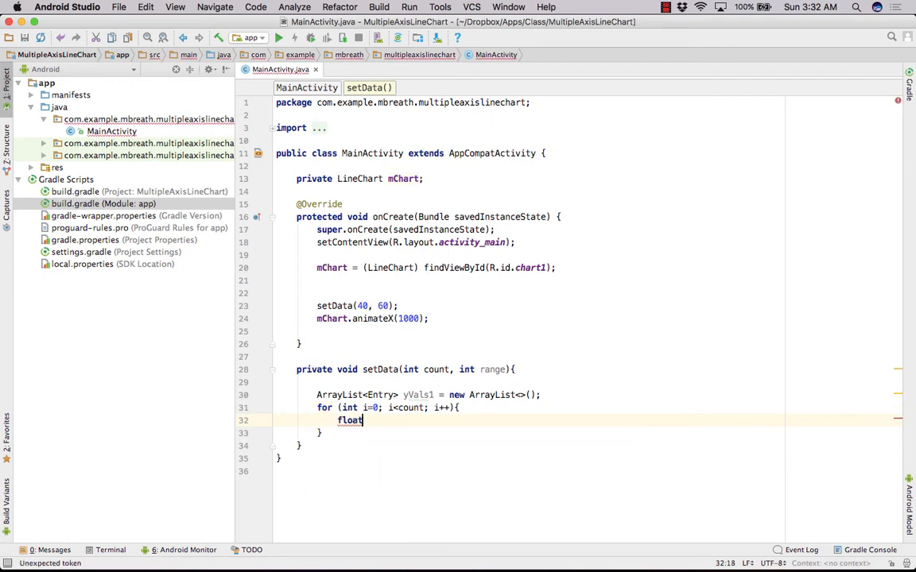
{"action": "type", "text": "mult ="}
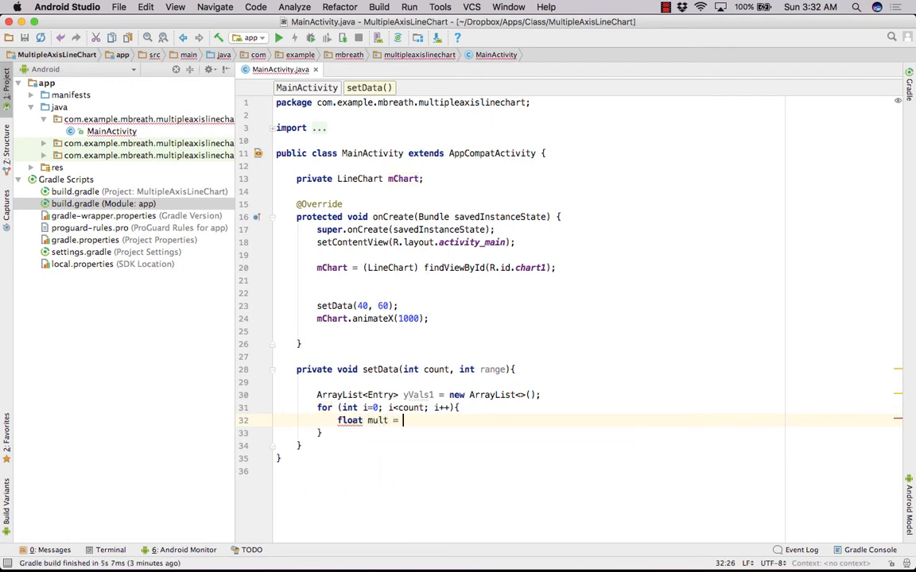
{"action": "type", "text": "range"}
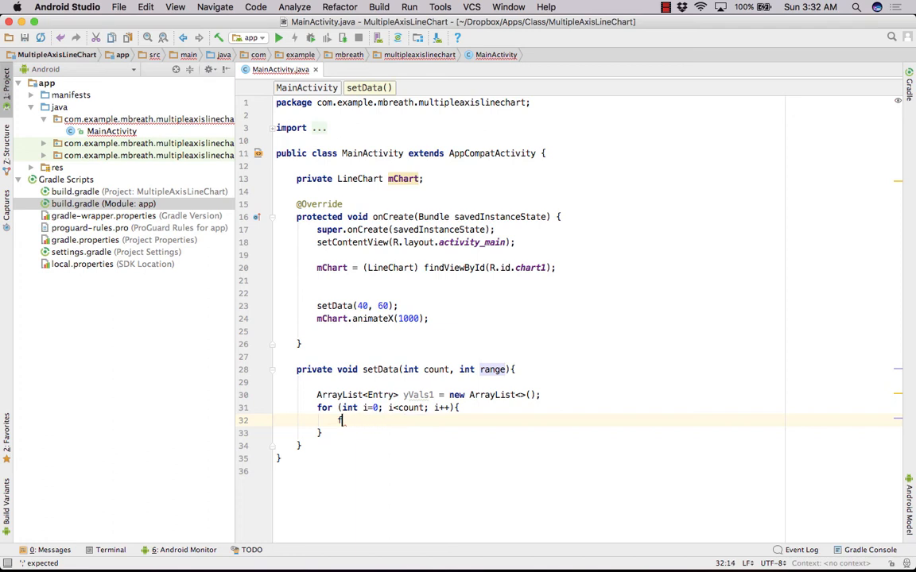
{"action": "type", "text": "float)"}
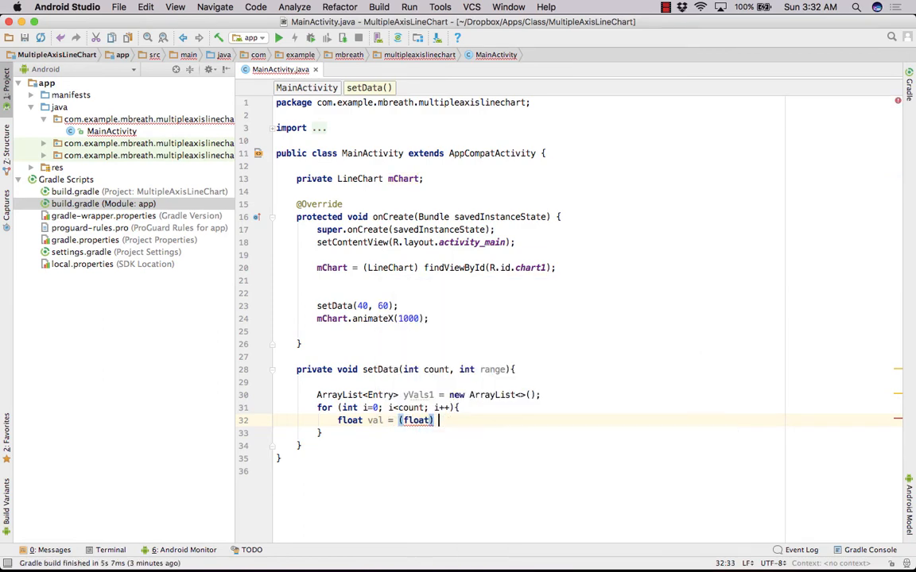
{"action": "type", "text": "Math.random()*)"}
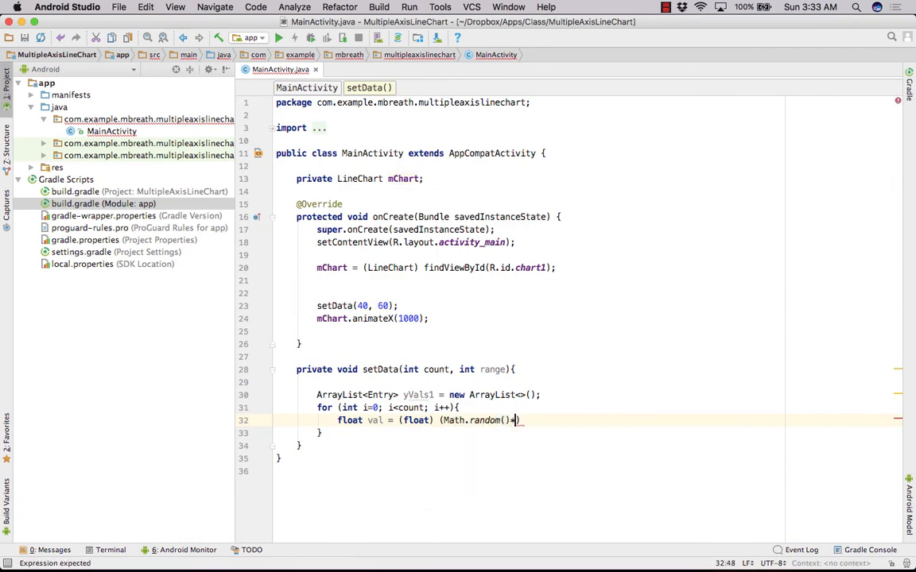
{"action": "type", "text": "*range"}
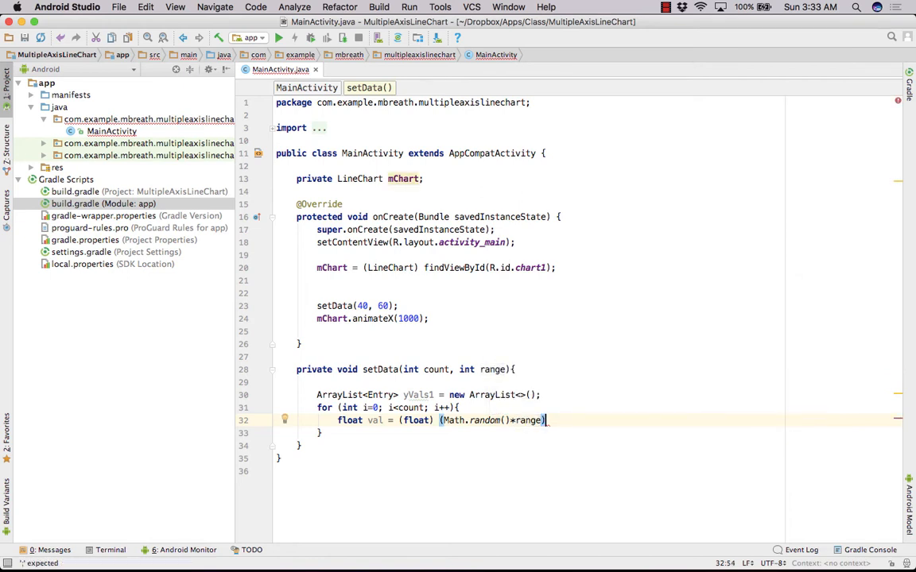
{"action": "type", "text": "+25"}
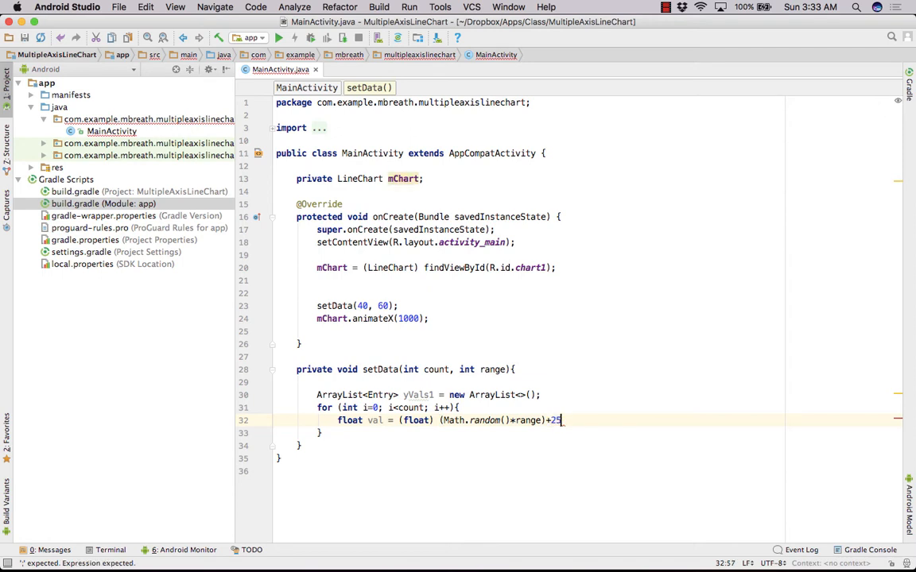
{"action": "type", "text": "0;"}
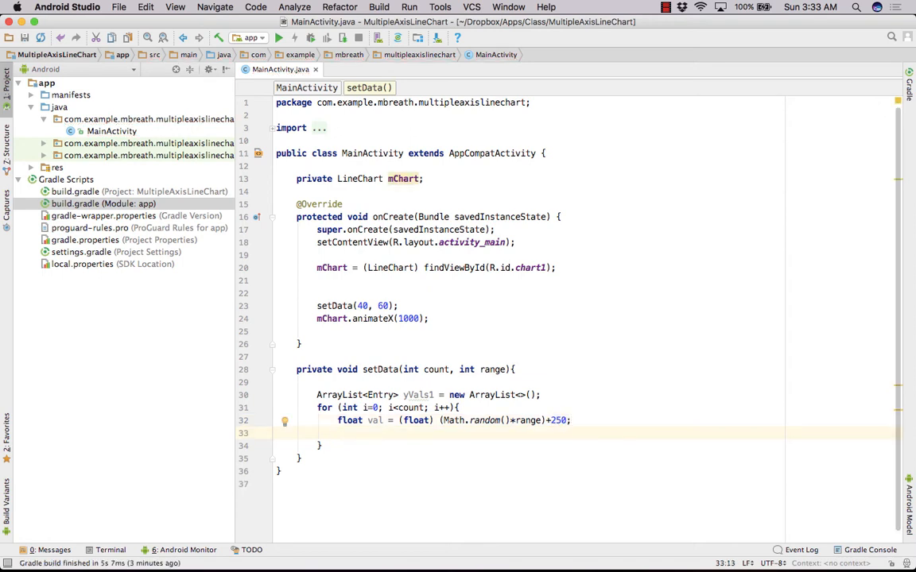
- Add new Entry(i, val) to yVals1 inside the loop
{"action": "type", "text": "yVals1"}
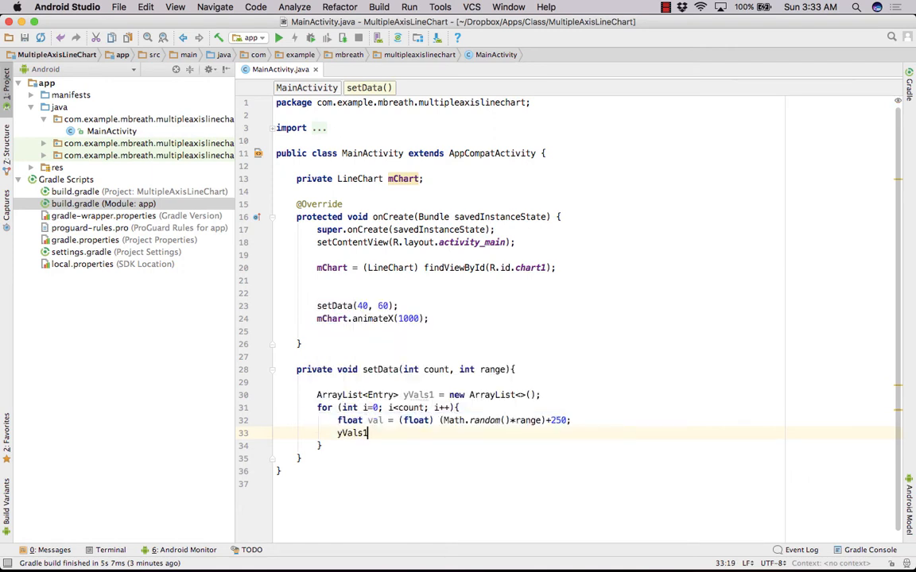
{"action": "type", "text": ".add(n"}
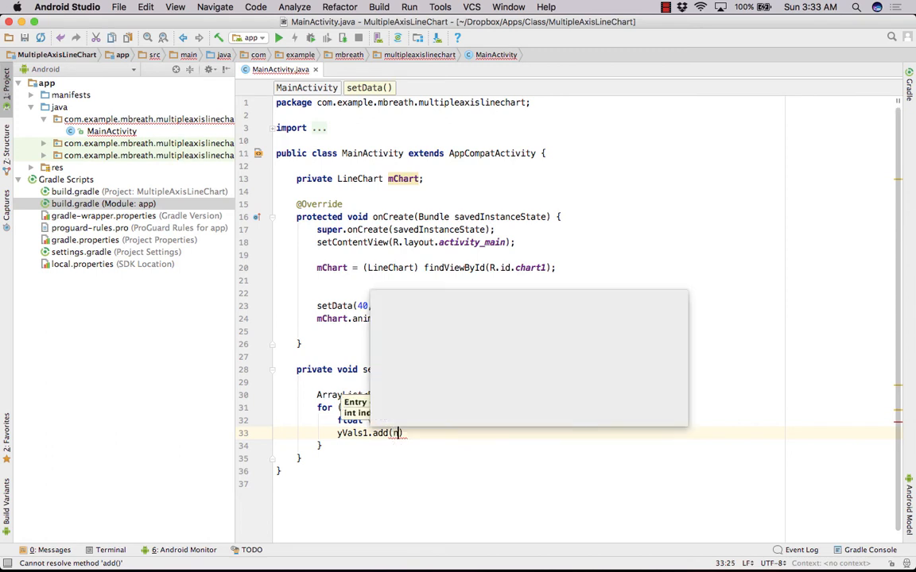
{"action": "type", "text": "new Entry("}
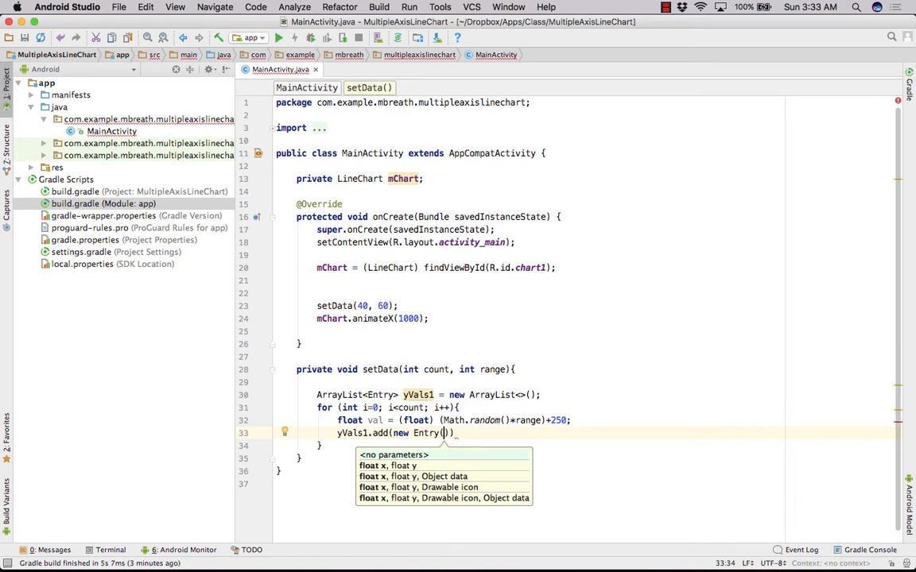
{"action": "type", "text": "i, val"}
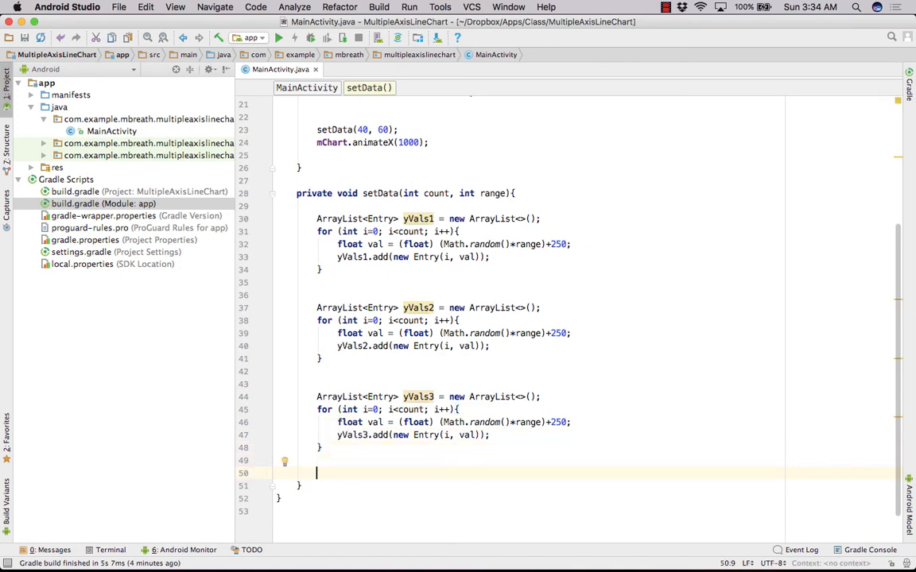
- Declare LineDataSet set1, set2, set3 and build set1 from yVals1 labelled "Data Set1"
{"action": "type", "text": "LineDataSet"}
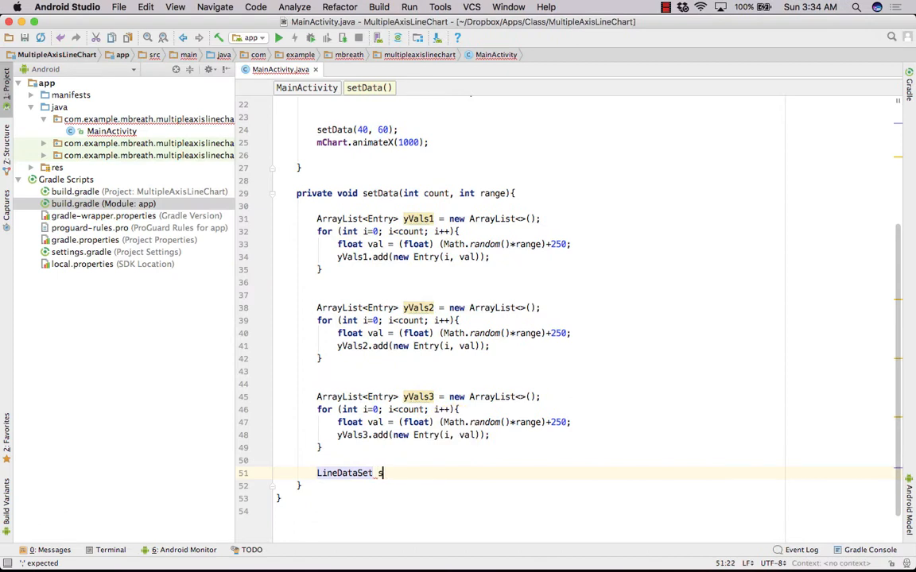
{"action": "type", "text": "set1, set2, set3;"}
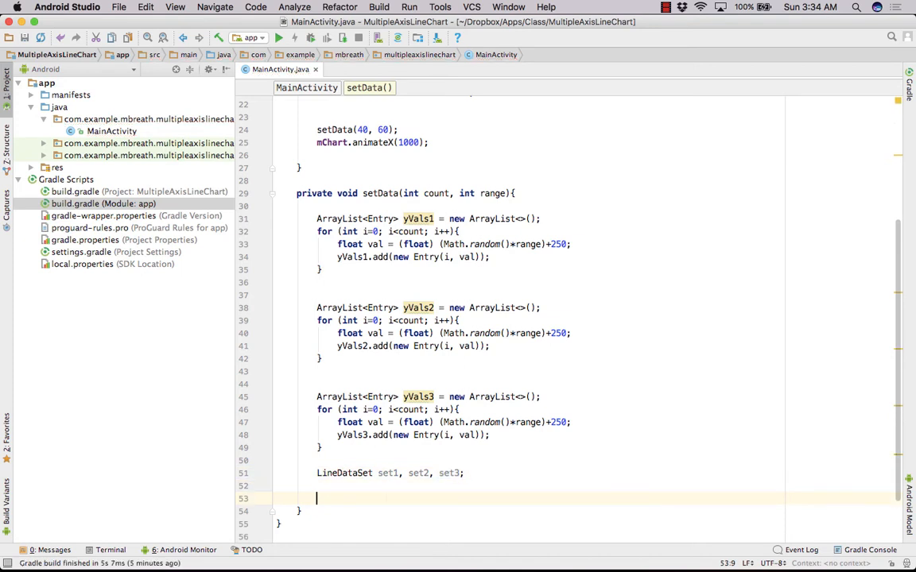
{"action": "type", "text": "set"}
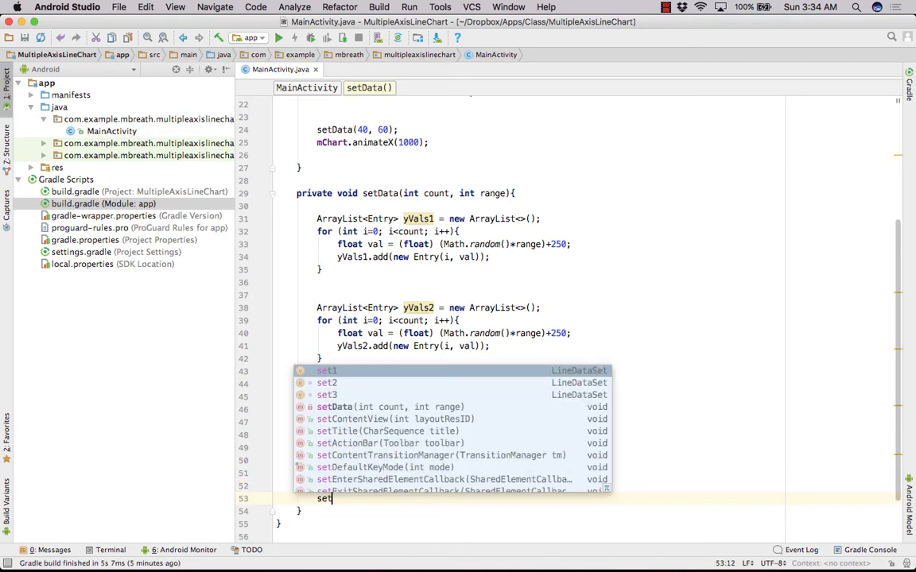
{"action": "type", "text": "1."}
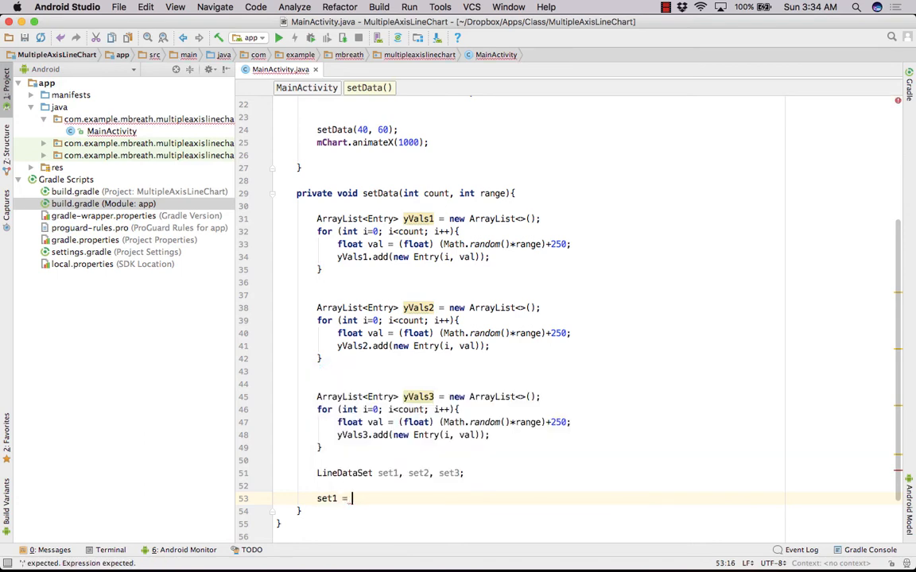
{"action": "type", "text": "new LineDataSet("}
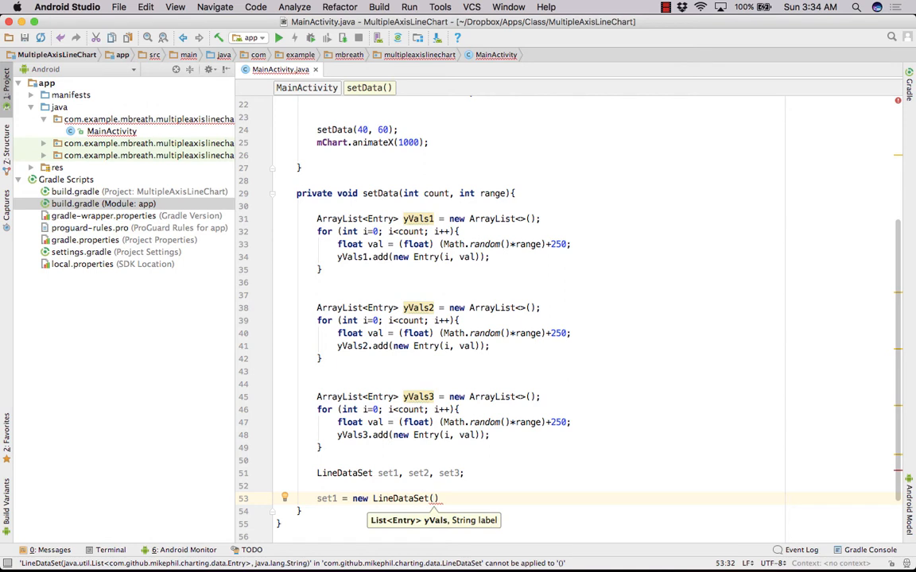
{"action": "type", "text": "yVals1,"}
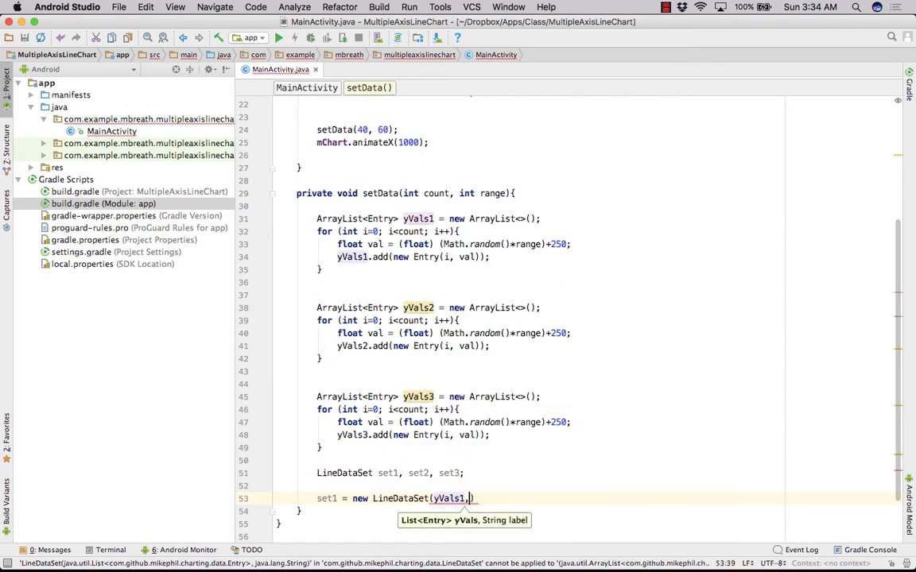
{"action": "type", "text": "\"Data \""}
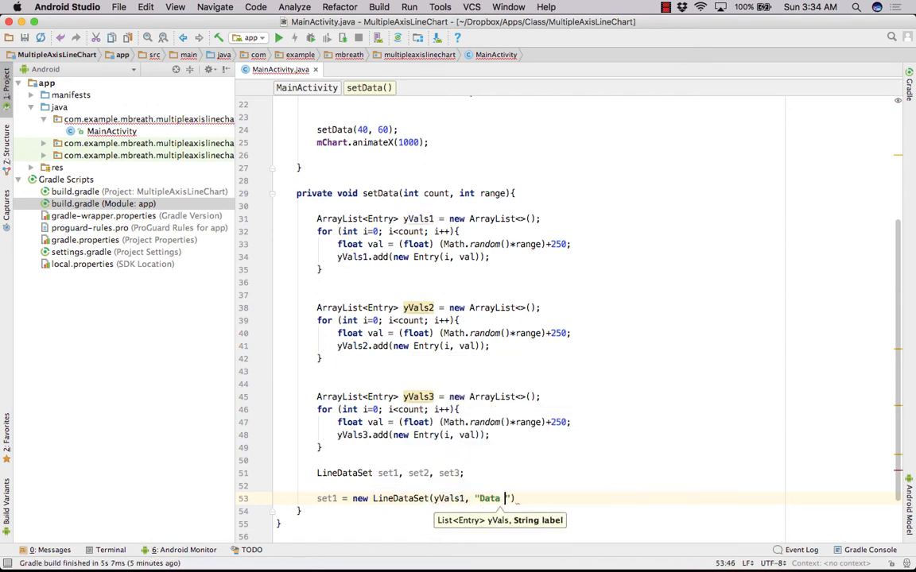
{"action": "type", "text": "Set1"}
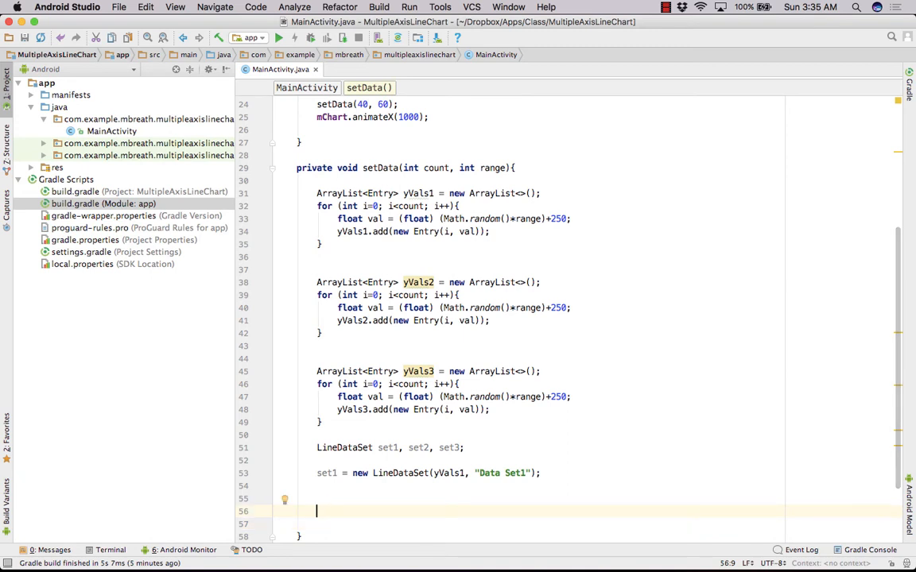
- Build set2 from yVals2 as "Data Set2" and set3 from yVals3 as "Data Set3"
{"action": "type", "text": "set2 ="}
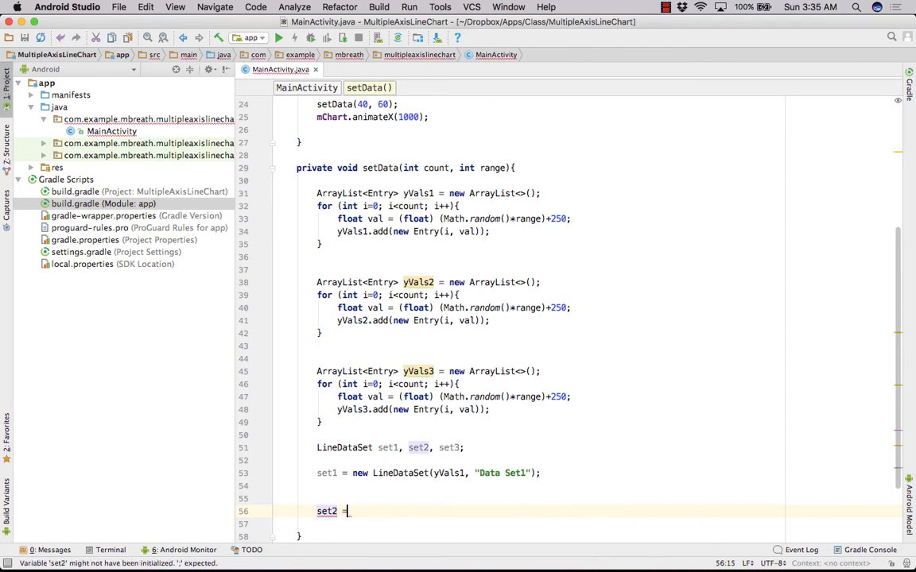
{"action": "type", "text": "new"}
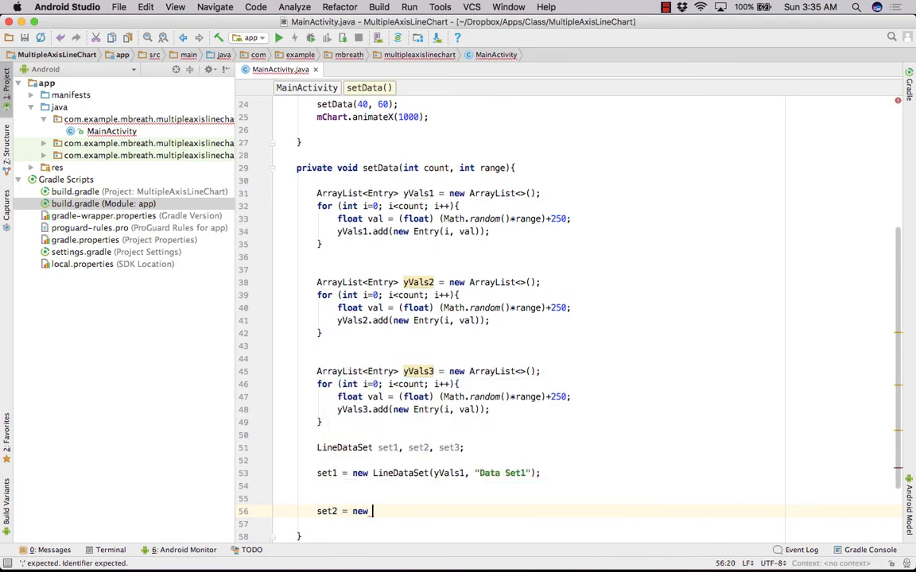
{"action": "type", "text": "LineDataSet()"}
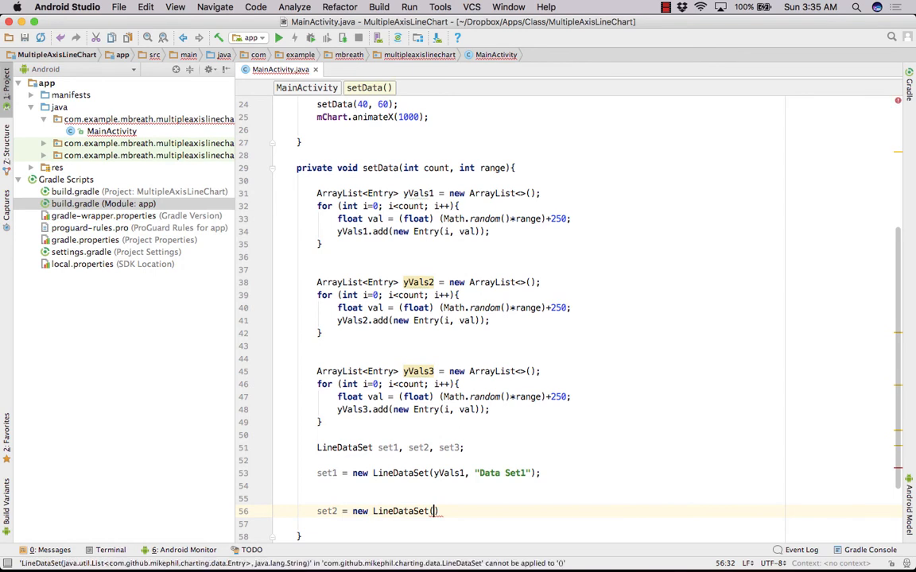
{"action": "type", "text": "yVals2"}
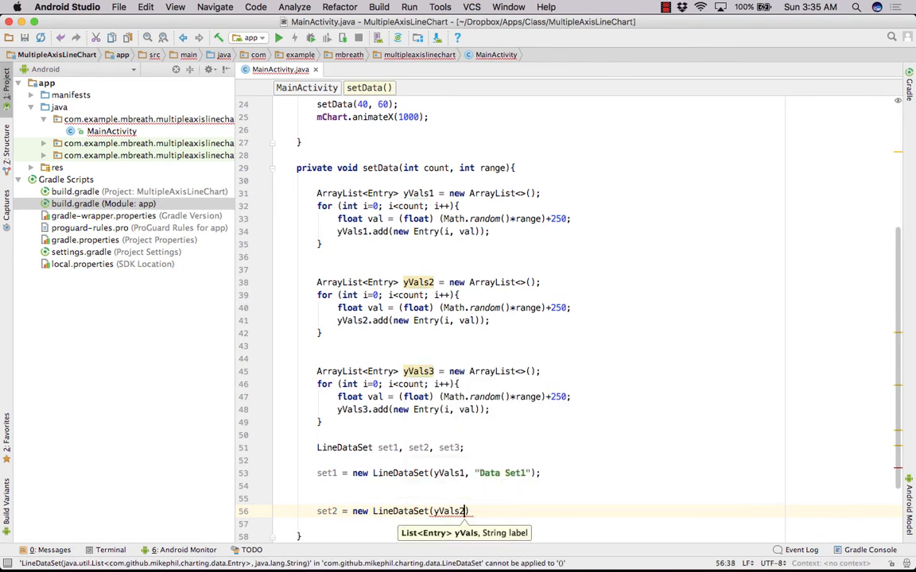
{"action": "type", "text": "\"Data\""}
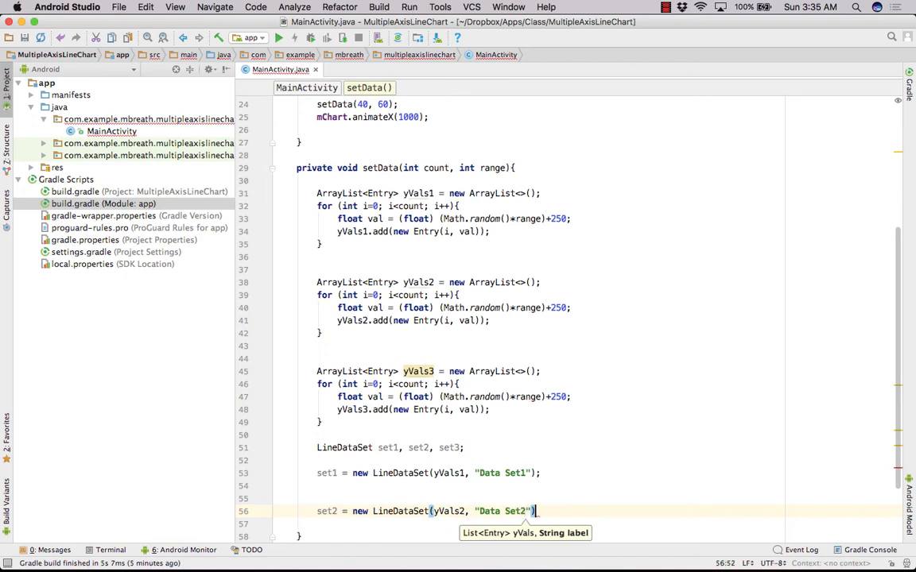
{"action": "type", "text": "set3"}
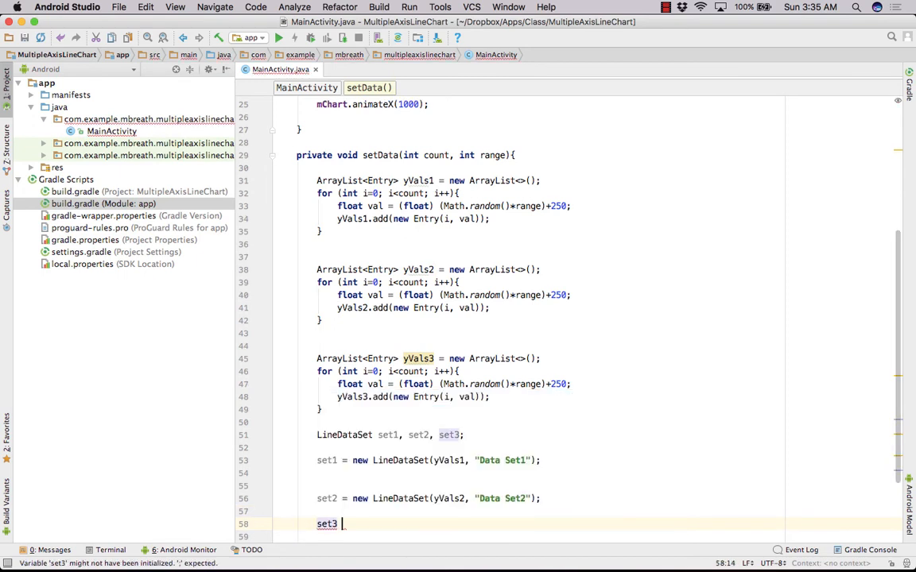
{"action": "type", "text": "= new"}
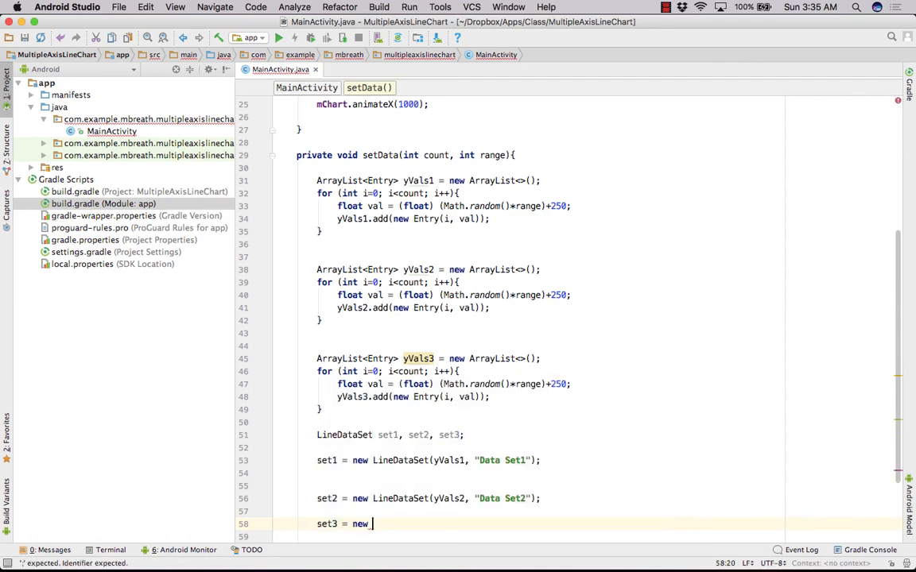
{"action": "type", "text": "LineDataSet("}
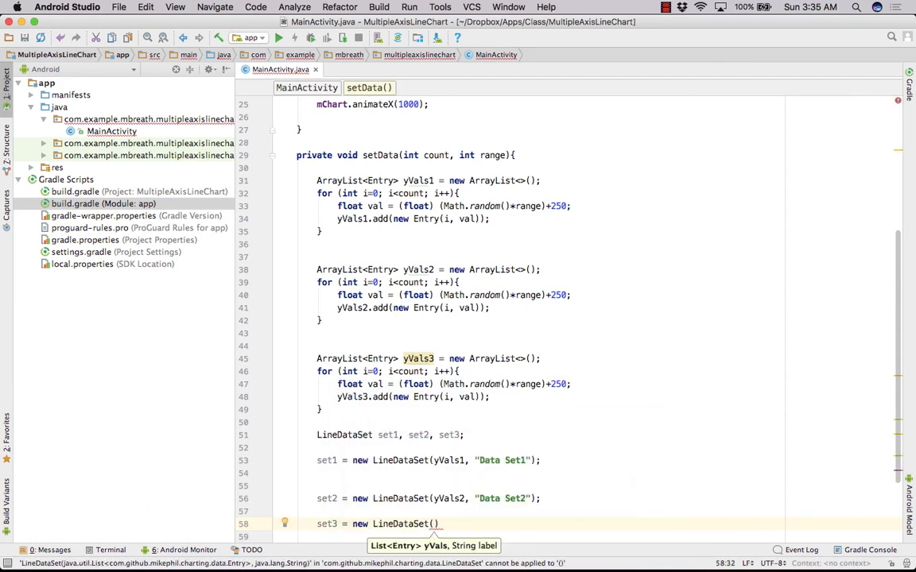
{"action": "type", "text": "yVals3, \"Dat"}
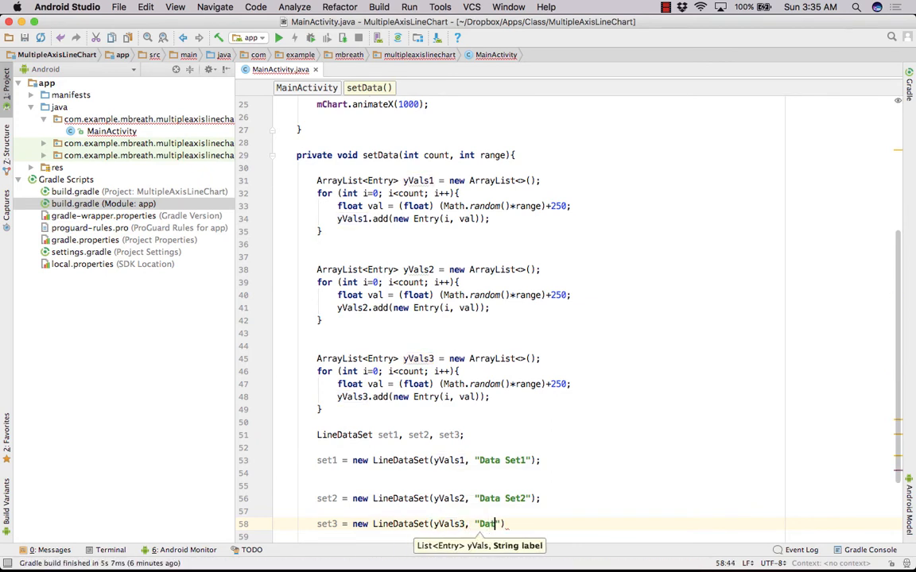
{"action": "type", "text": "Set3"}
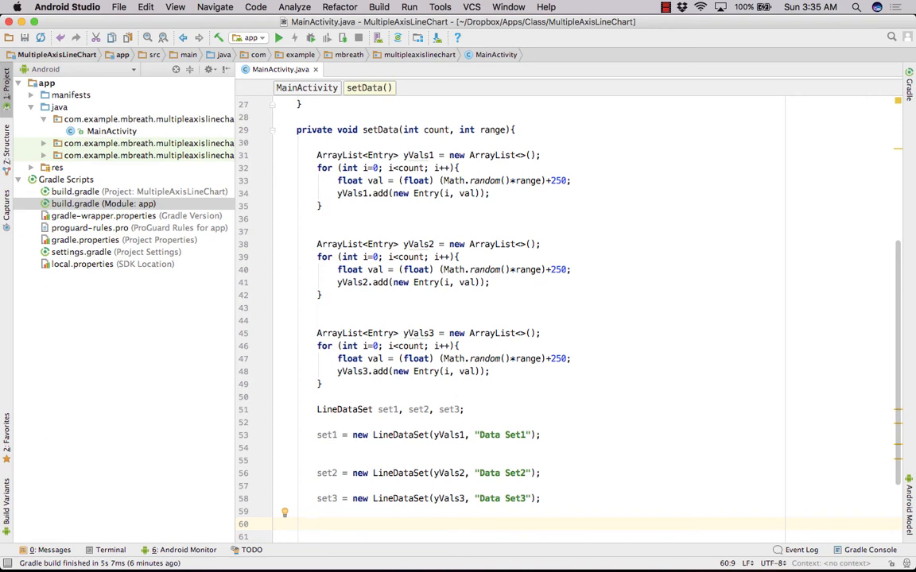
- Create LineData data = new LineData(set1, set2, set3) and hand it to mChart.setData(data)
{"action": "type", "text": "LineData data"}
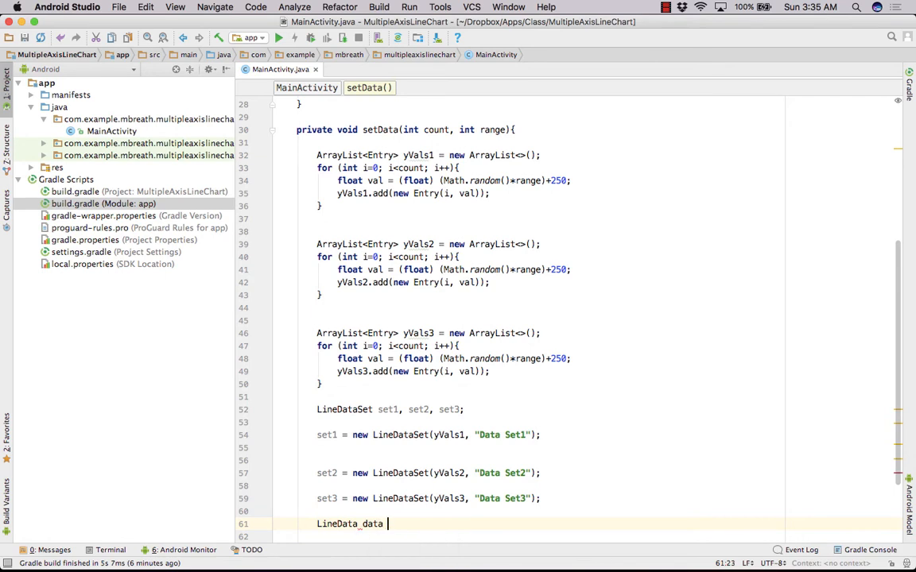
{"action": "type", "text": "="}
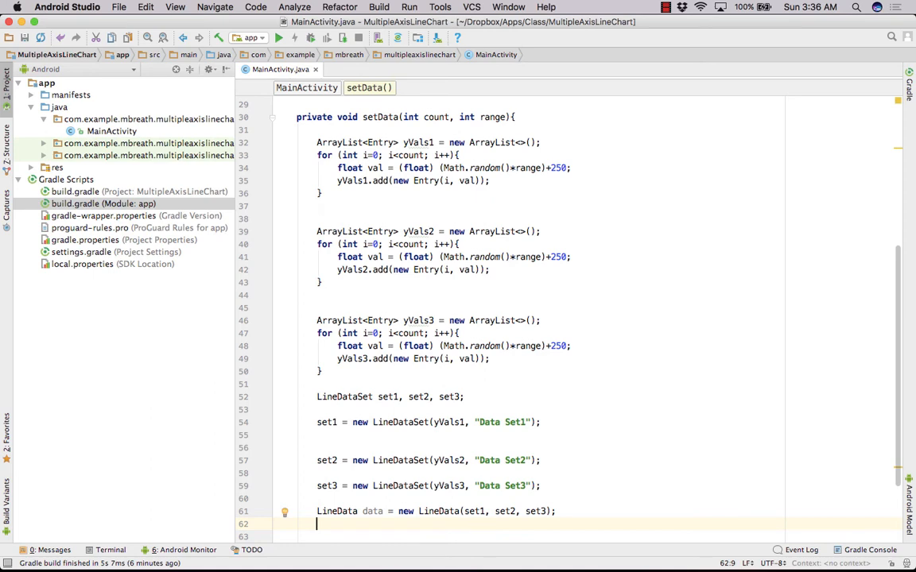
{"action": "type", "text": "mChart"}
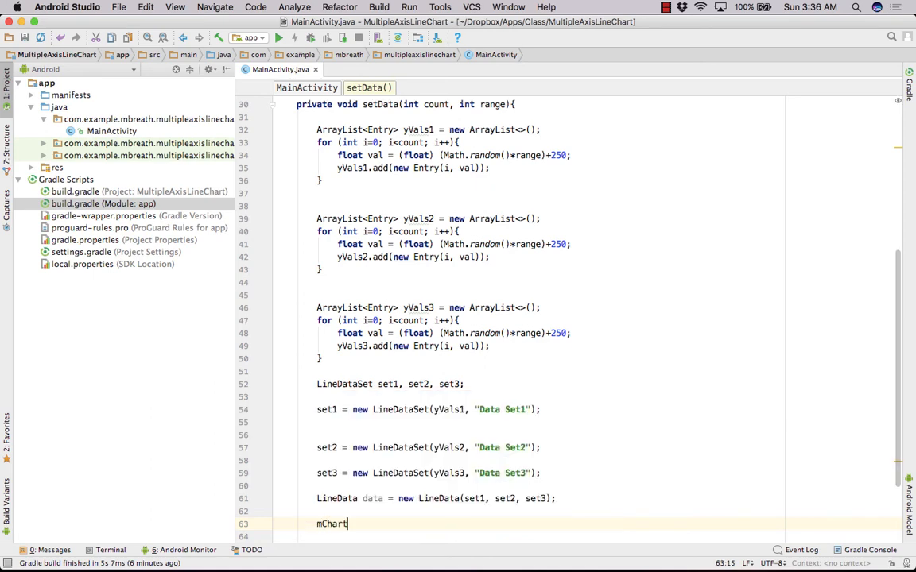
{"action": "type", "text": ".setD"}
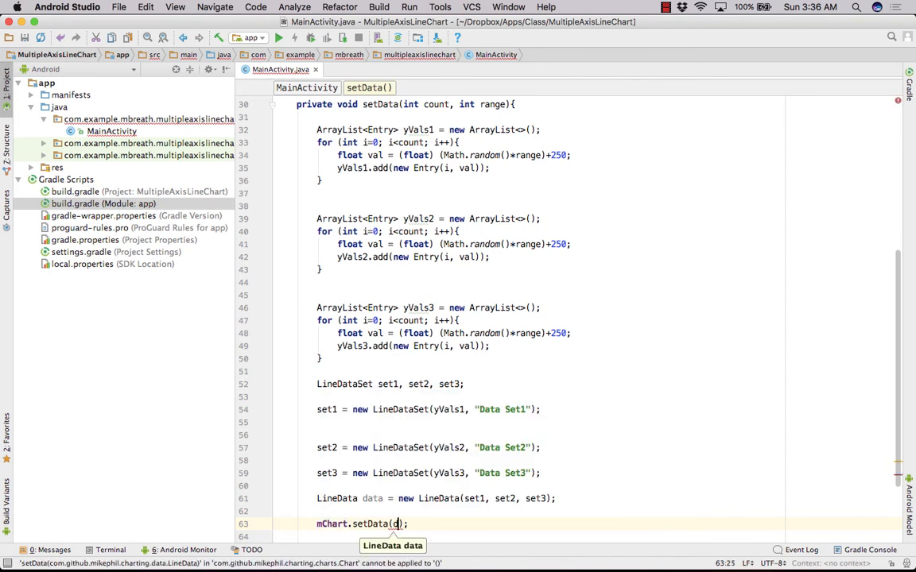
{"action": "type", "text": "ata"}
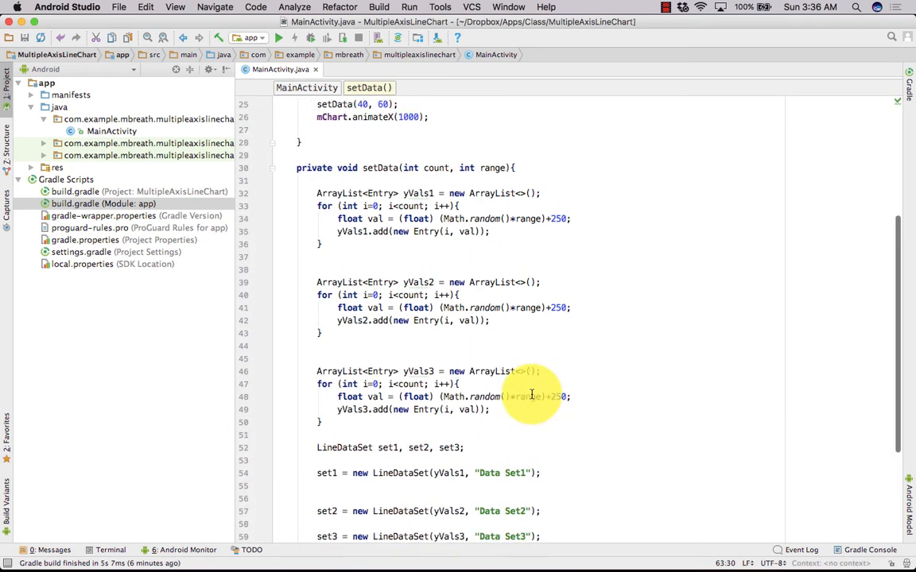
- Run the app on the connected Xiaomi Redmi Note 4 phone
{"action": "scroll", "scroll_direction": "down", "scroll_amount": 3}
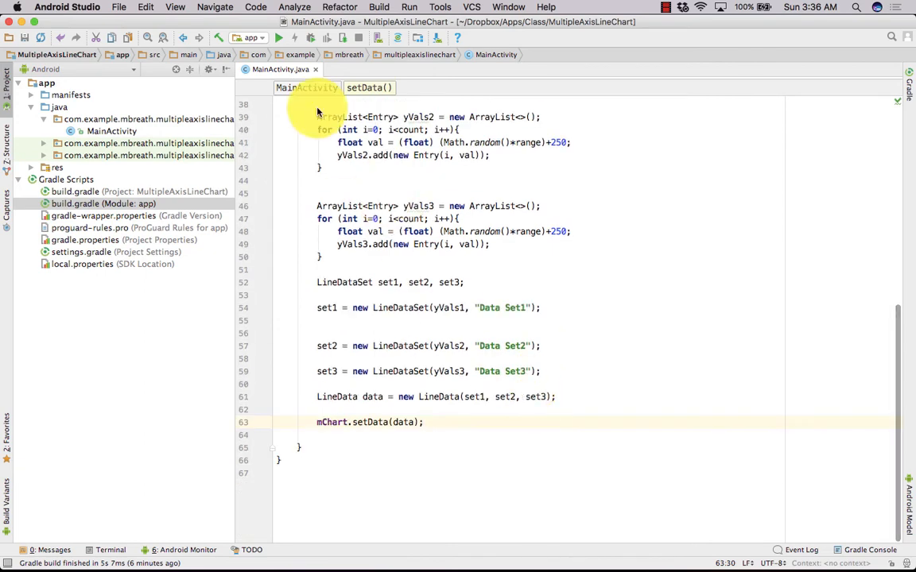
{"action": "left_click", "coordinate": [278, 38]}
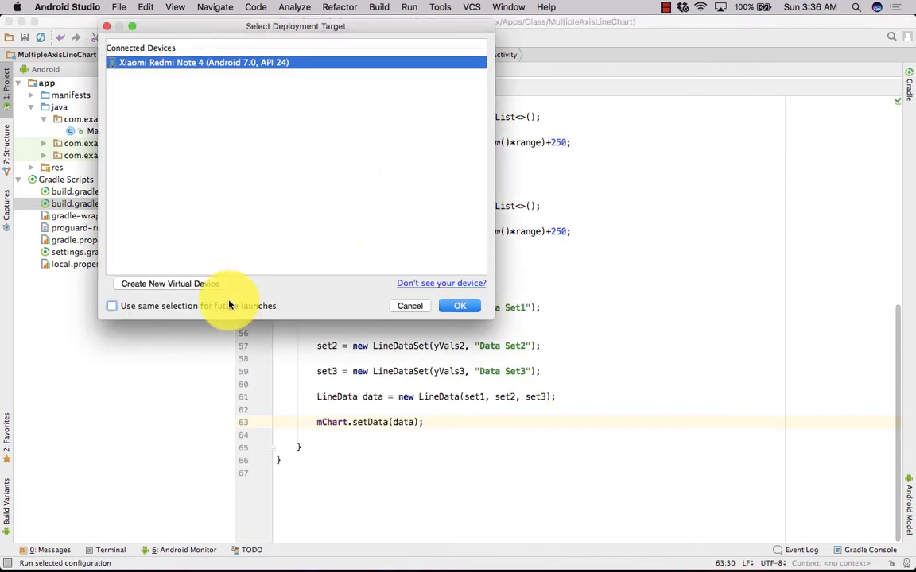
{"action": "left_click", "coordinate": [459, 306]}
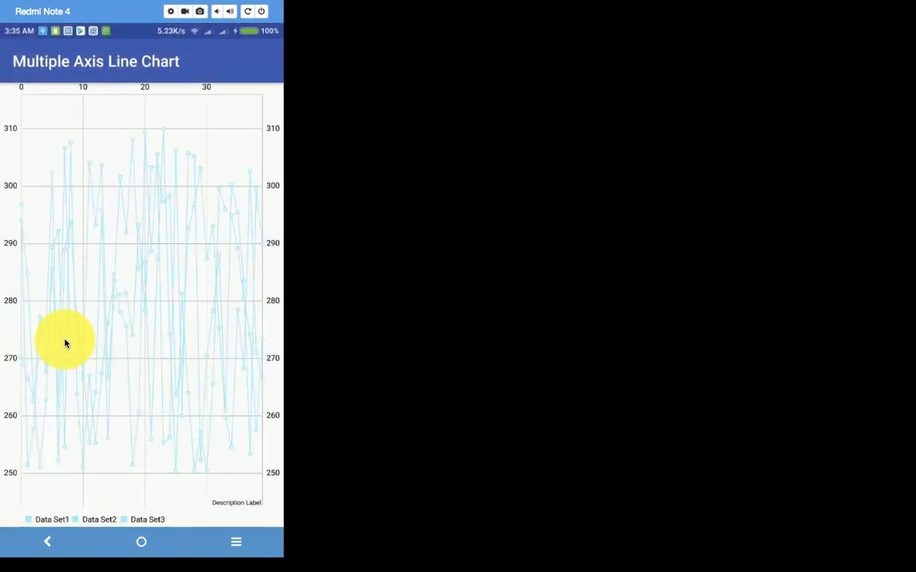
{"action": "mouse_move", "coordinate": [79, 288]}
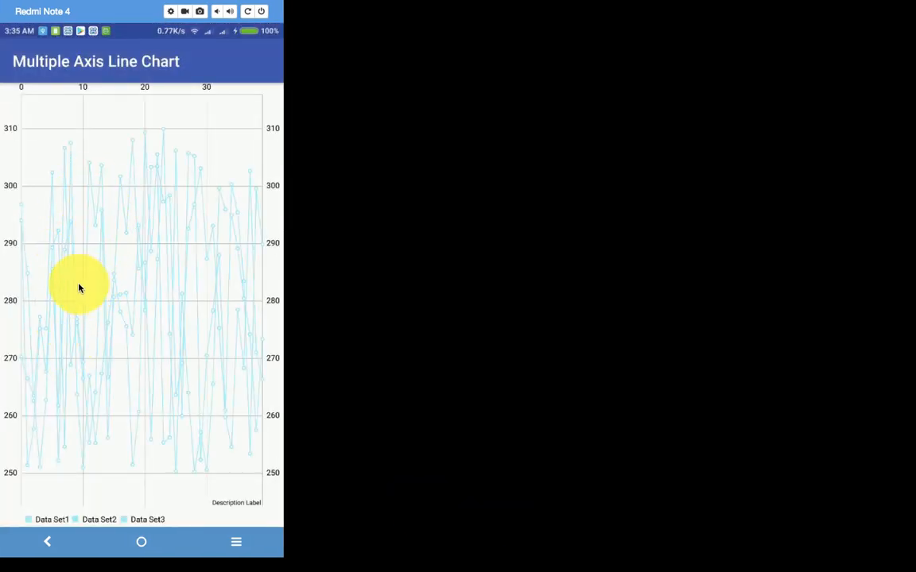
{"action": "mouse_move", "coordinate": [124, 286]}
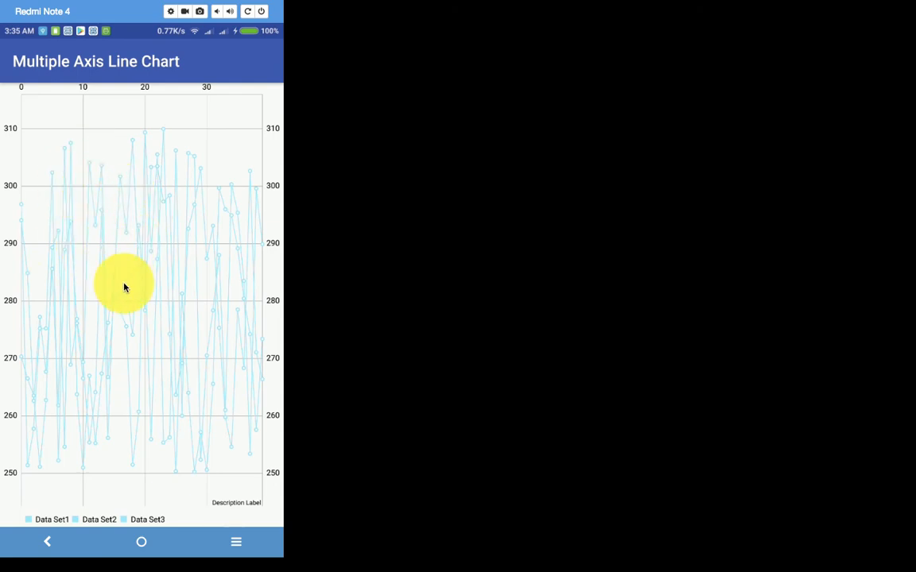
{"action": "mouse_move", "coordinate": [41, 195]}
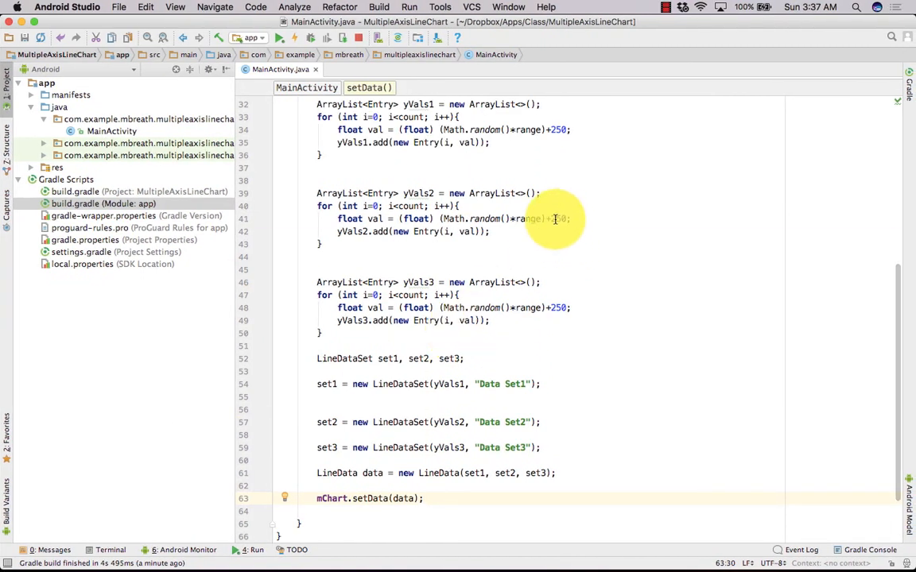
- Lower the second and third data set offsets to +150 and +50, and colour set1 Color.RED
{"action": "left_click", "coordinate": [556, 219]}
{"action": "type", "text": "se"}
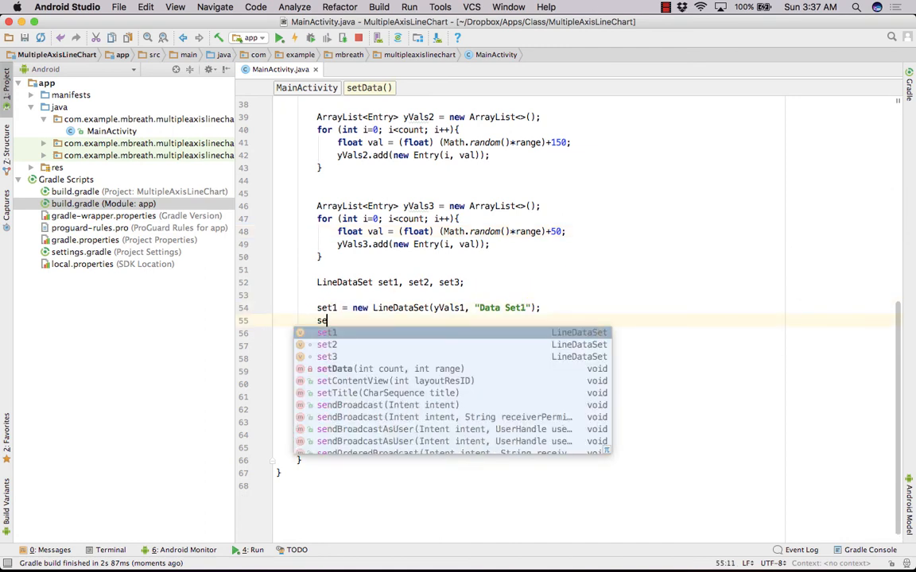
{"action": "type", "text": "1.set"}
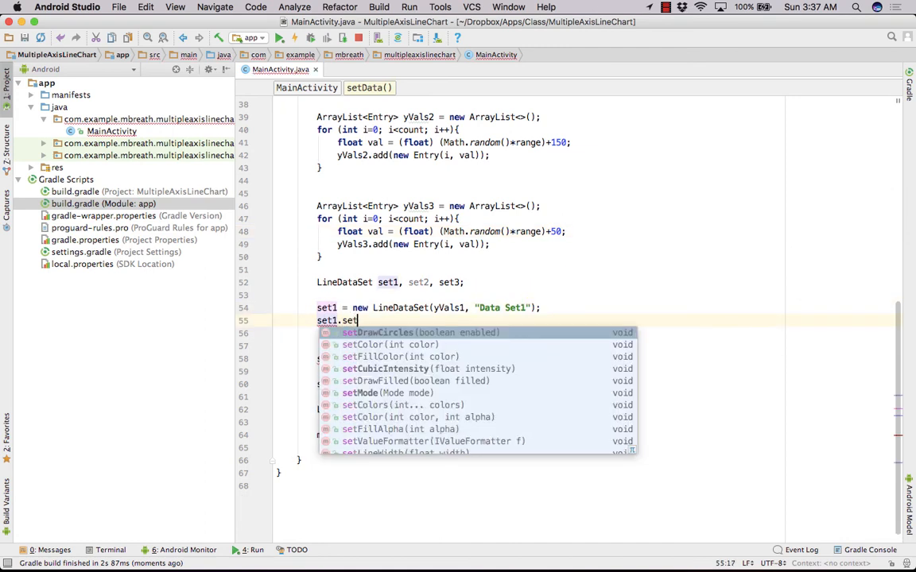
{"action": "type", "text": "Color(Co);"}
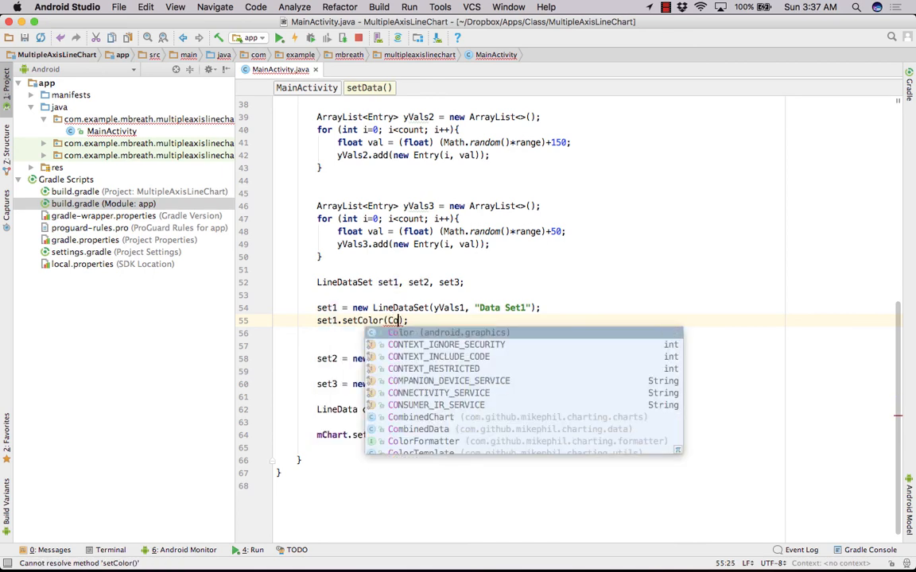
{"action": "type", "text": "Color.RED"}
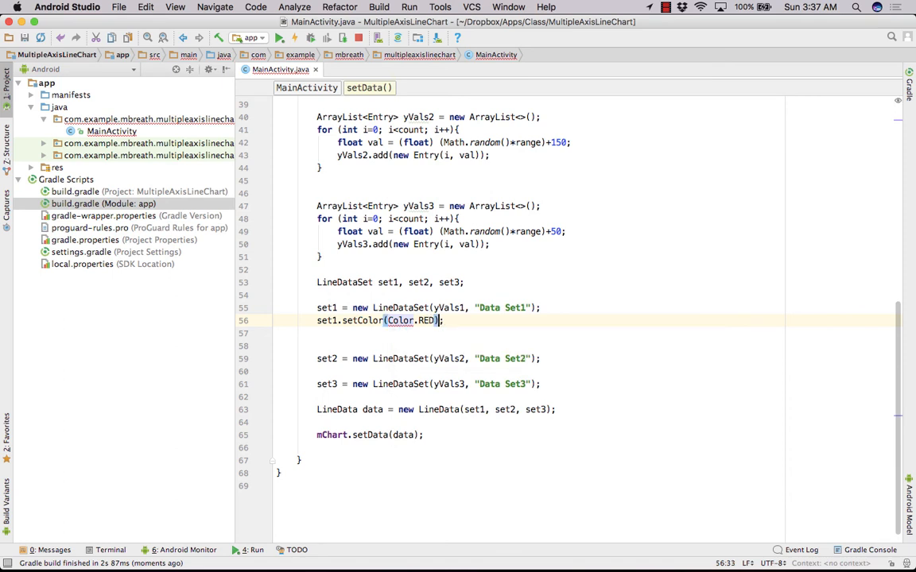
- Disable circle markers on set1 and give it a line width of 3
{"action": "type", "text": "set"}
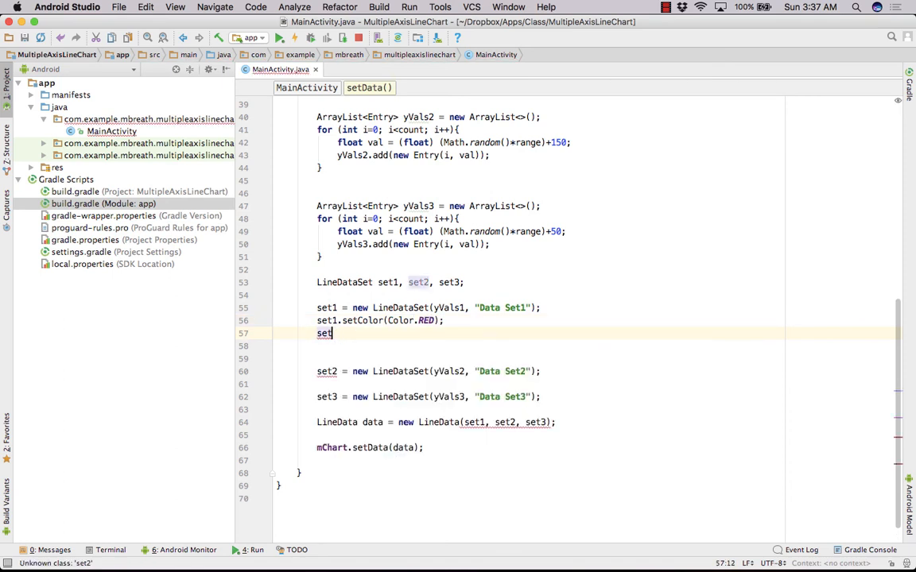
{"action": "type", "text": "1"}
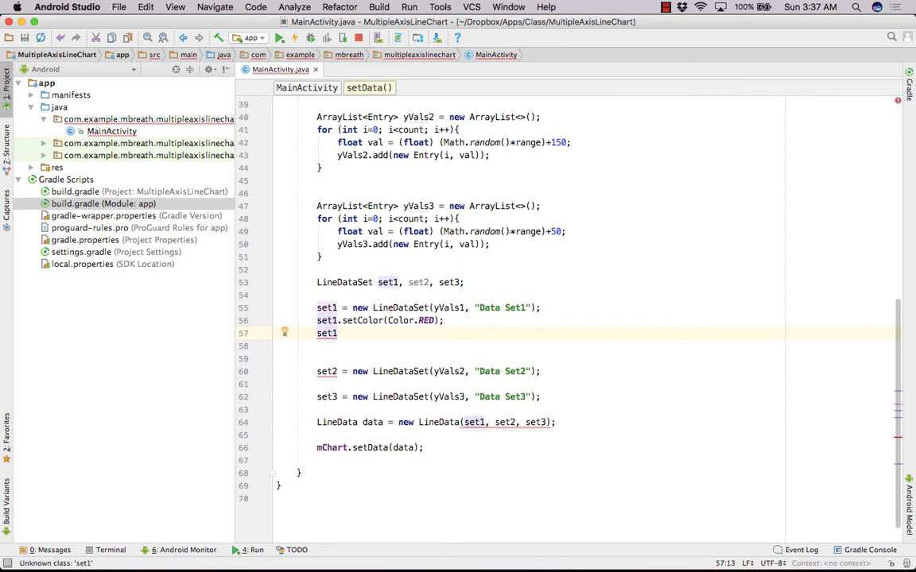
{"action": "type", "text": ".setDrawCircles(false);"}
{"action": "left_click", "coordinate": [550, 345]}
{"action": "type", "text": "set1.setLineWidth();"}
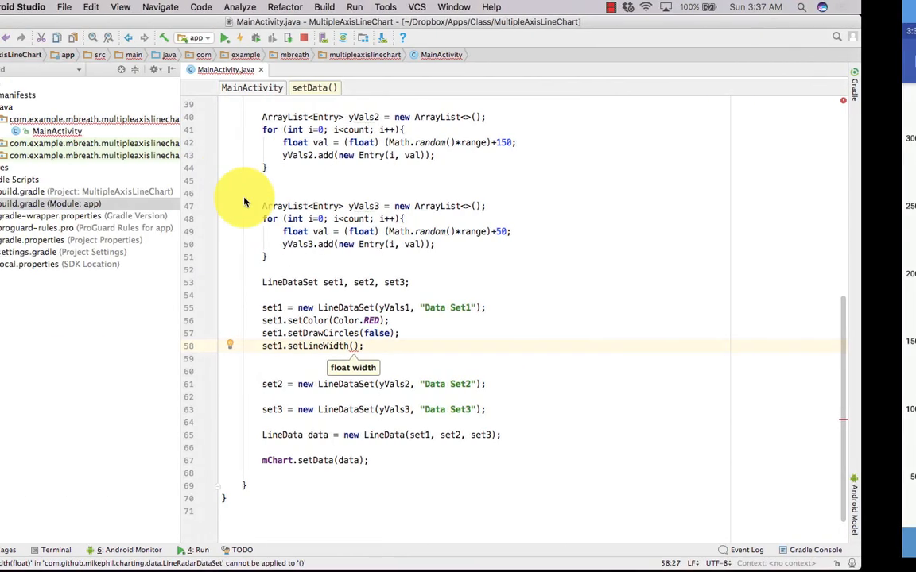
{"action": "type", "text": "3"}
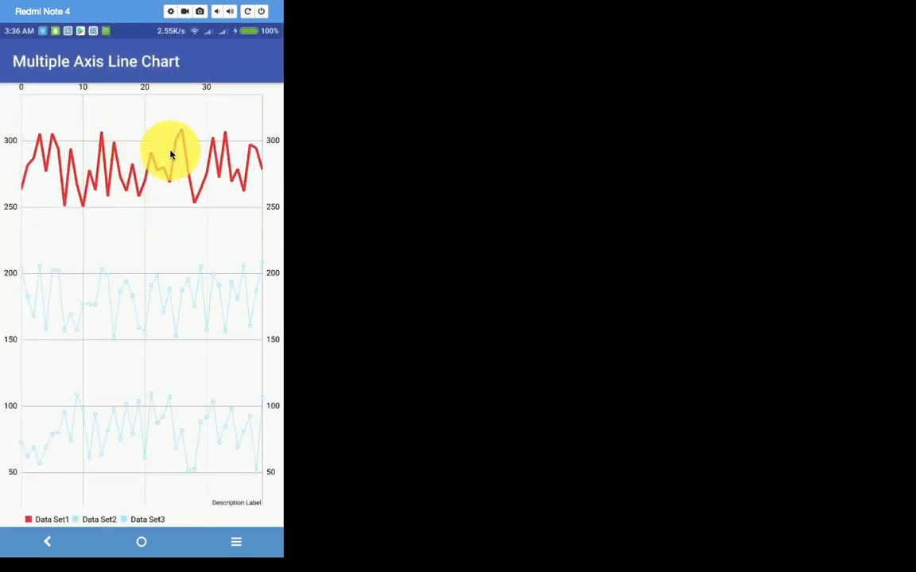
{"action": "mouse_move", "coordinate": [176, 205]}
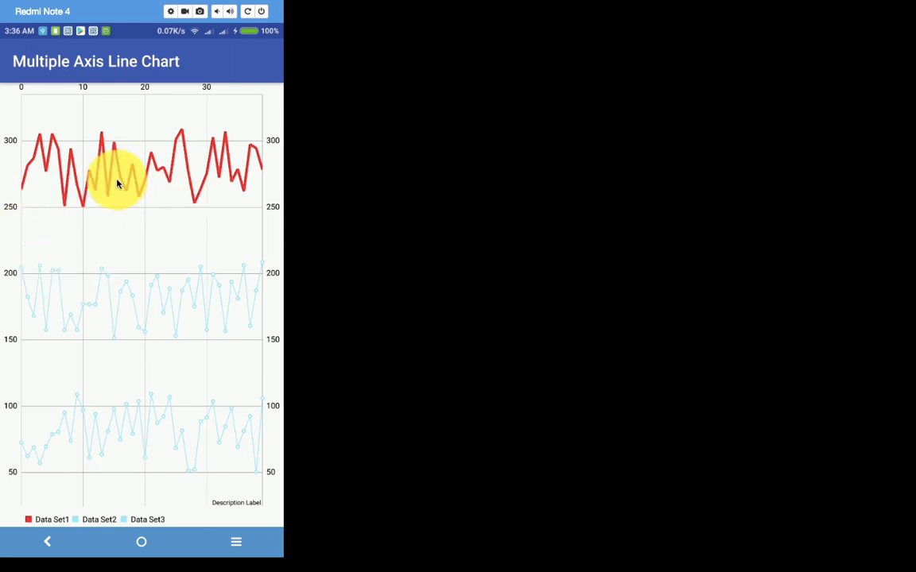
{"action": "mouse_move", "coordinate": [151, 358]}
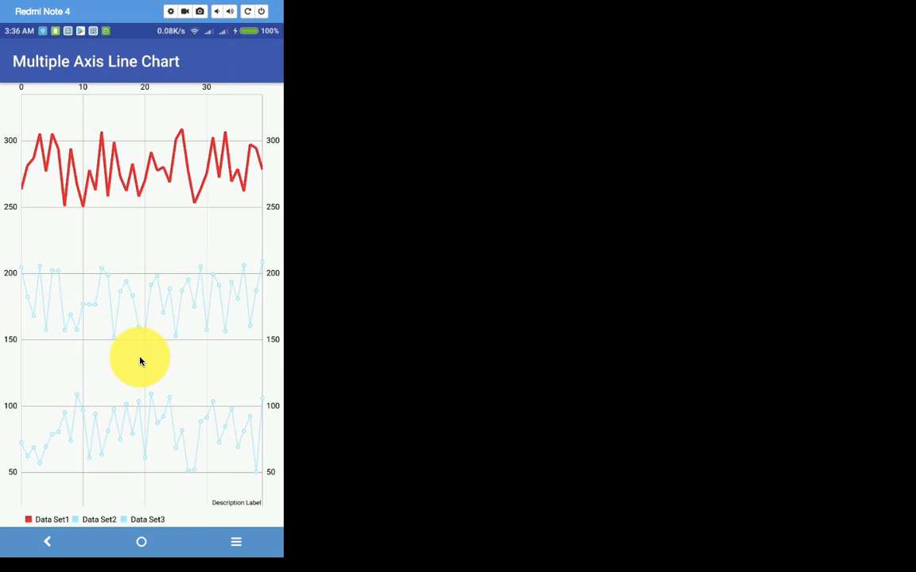
{"action": "mouse_move", "coordinate": [680, 4]}
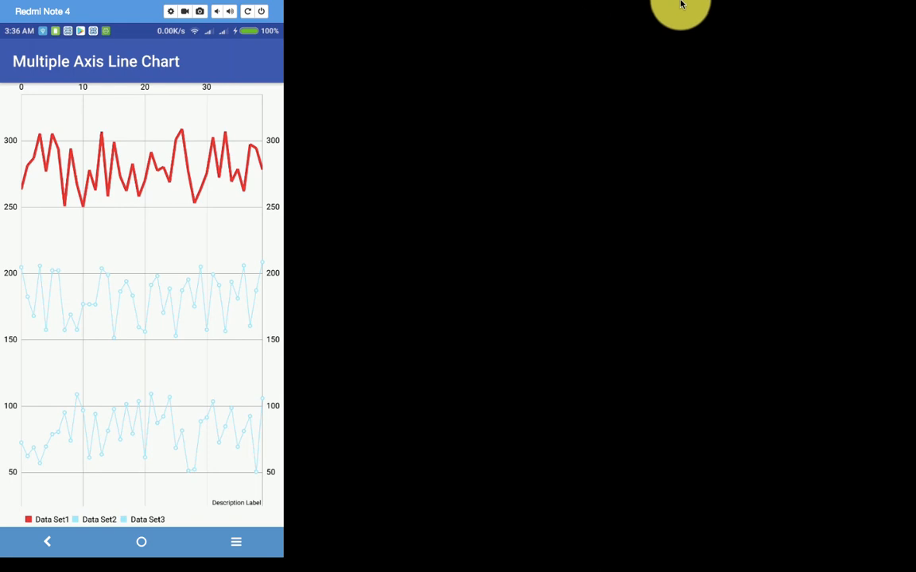
- View the rebuilt chart in Vysor with the bold red Data Set1 above two light-blue sets
{"action": "left_click", "coordinate": [681, 6]}
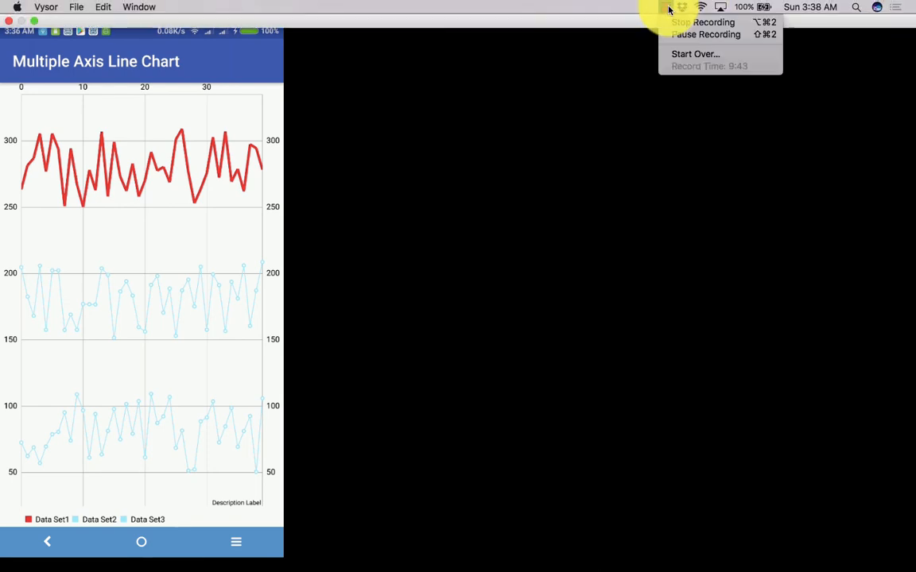